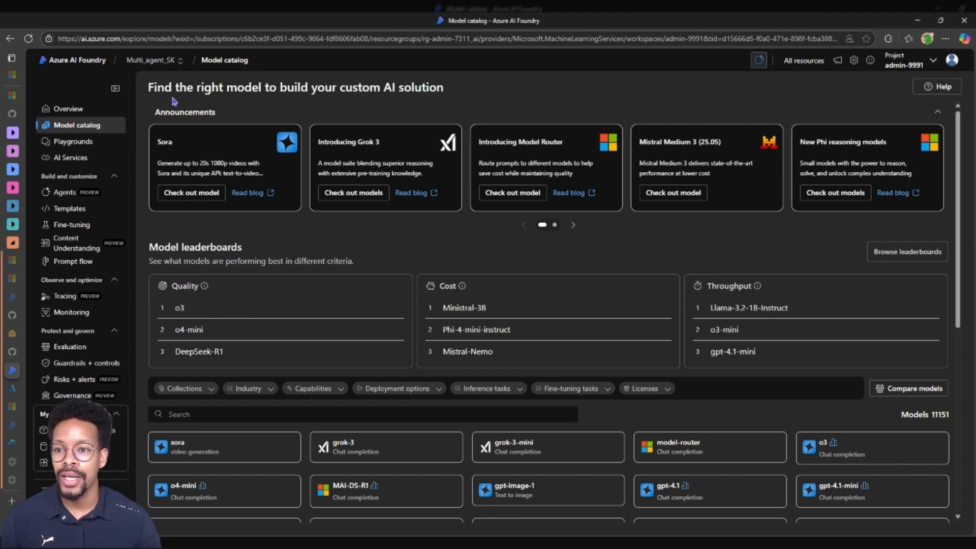
pyautogui.moveTo(148, 70)
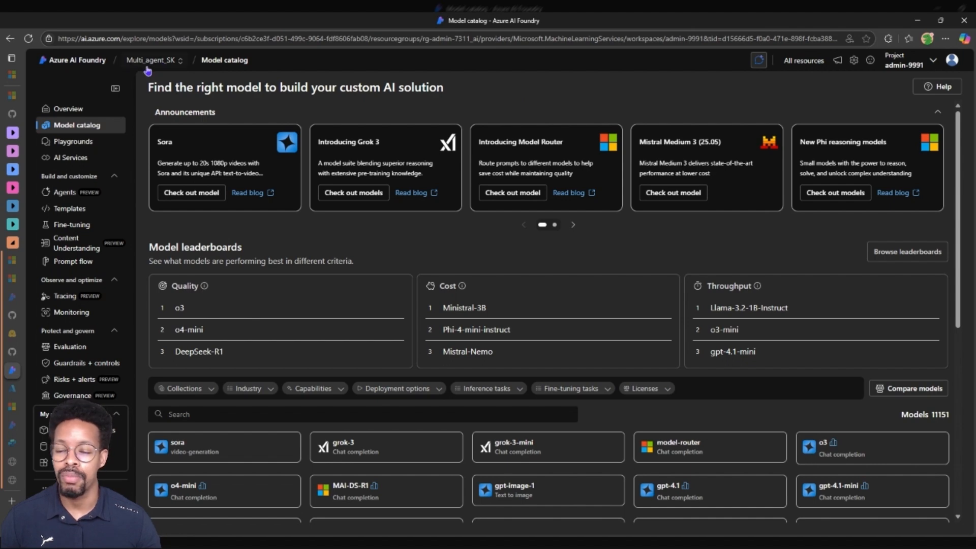
pyautogui.moveTo(154, 116)
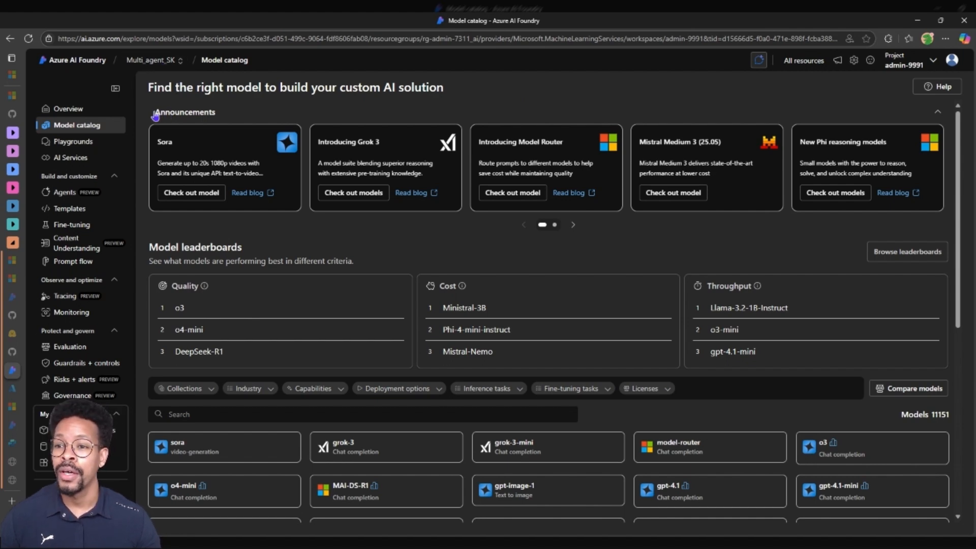
# Step: Browse the model catalog, trying Image and Multimodal classification fine-tuning filters, then clear them
pyautogui.scroll(-3)
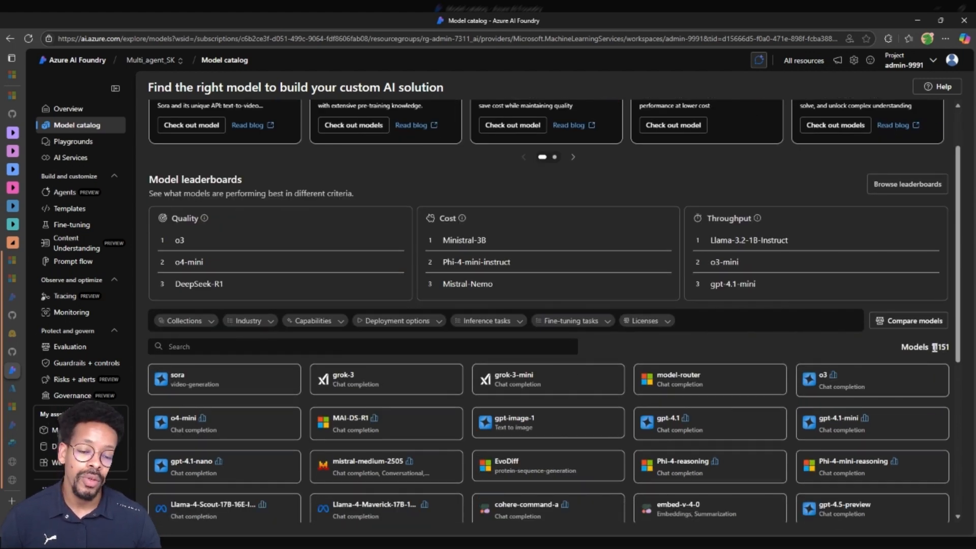
pyautogui.scroll(-3)
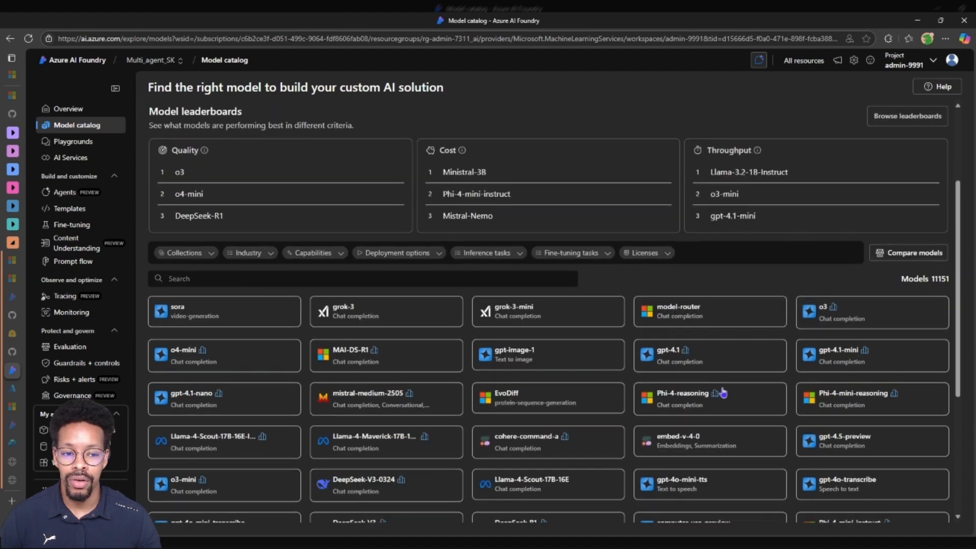
pyautogui.moveTo(358, 364)
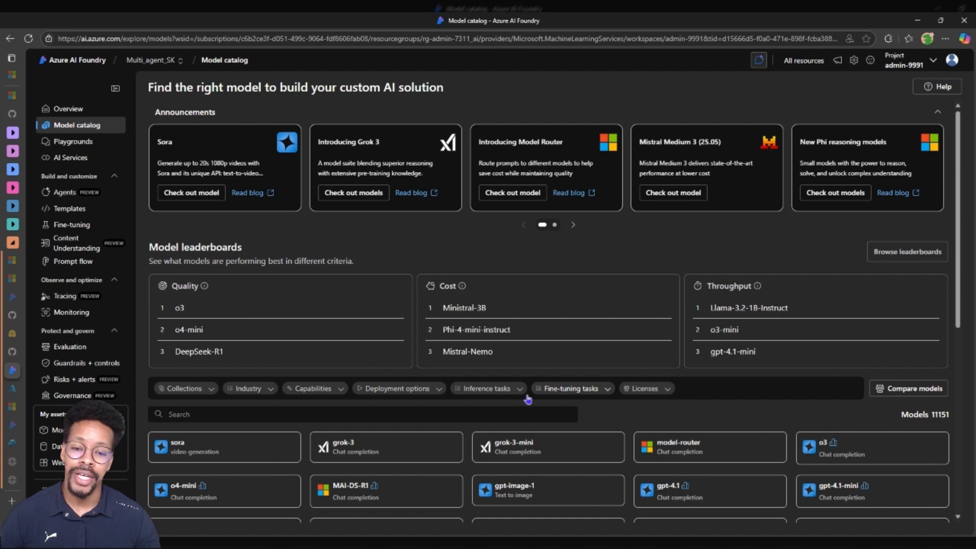
pyautogui.moveTo(595, 404)
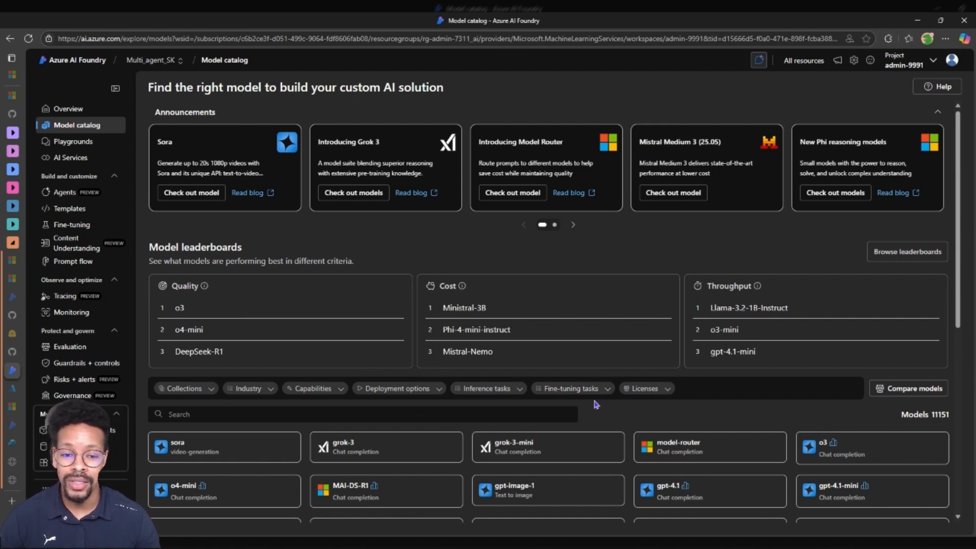
pyautogui.scroll(-3)
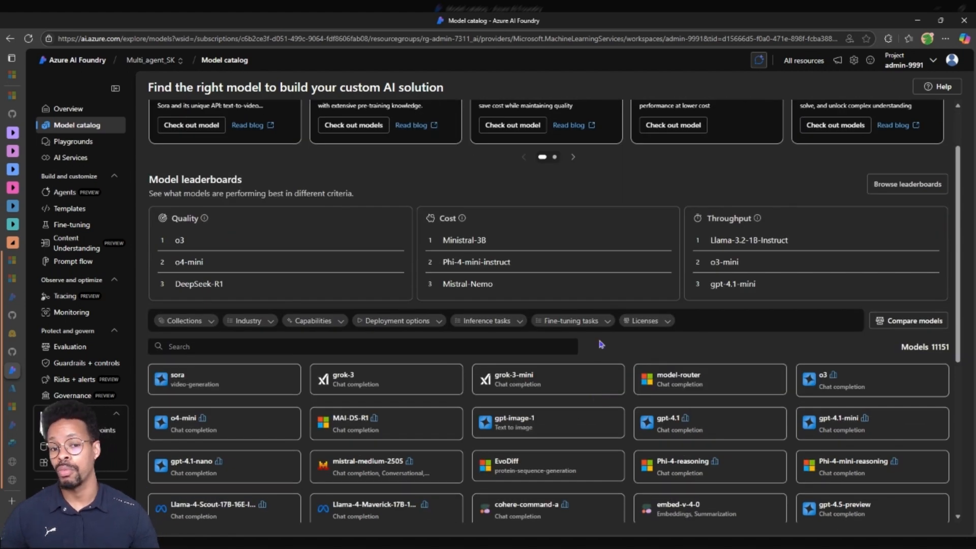
pyautogui.click(571, 321)
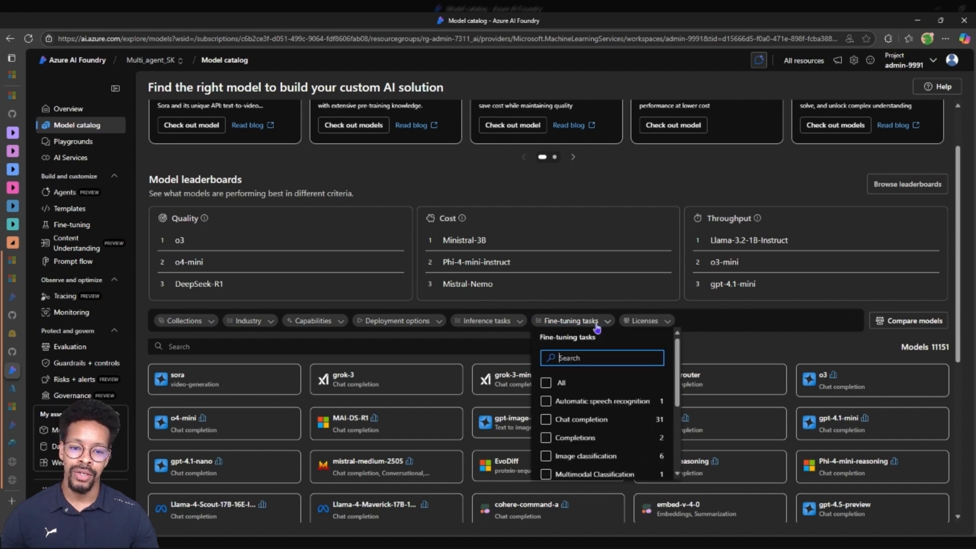
pyautogui.click(547, 388)
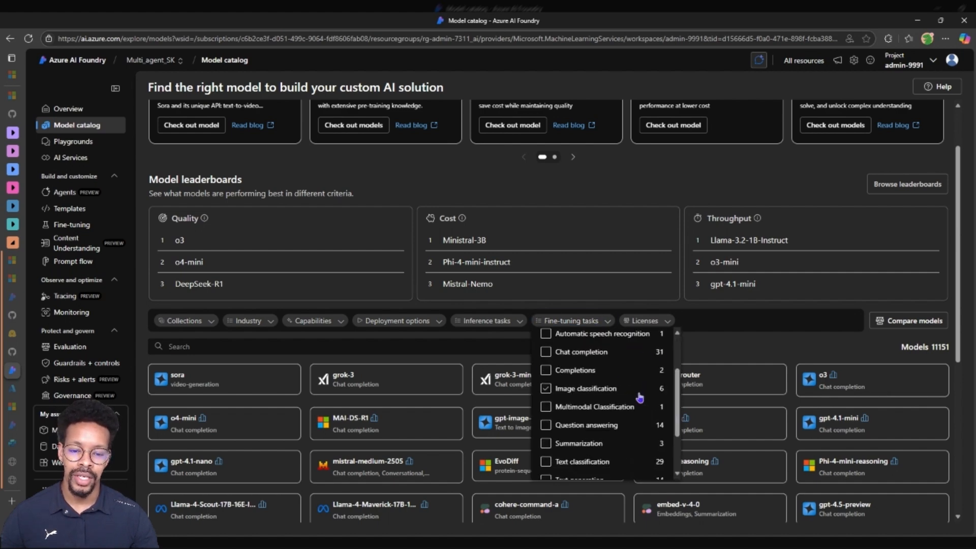
pyautogui.click(546, 407)
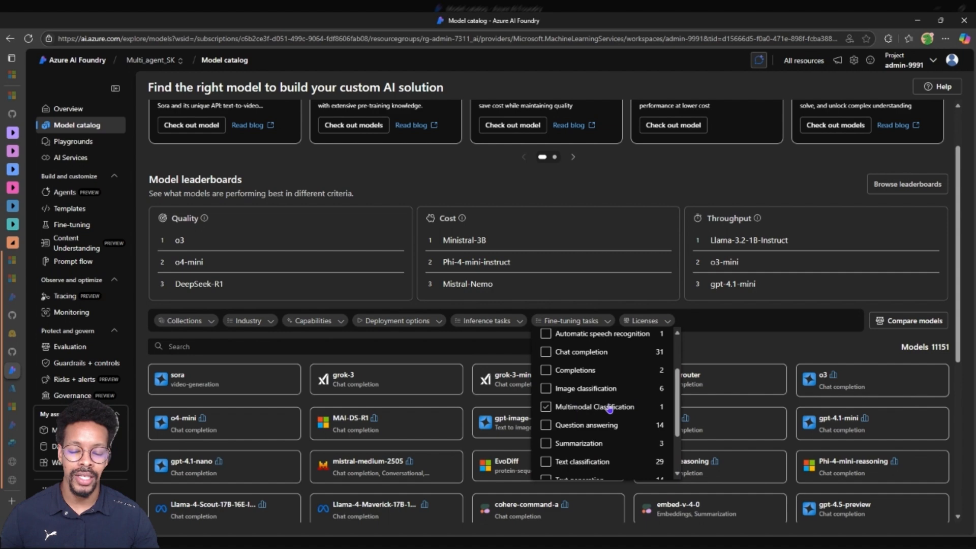
pyautogui.click(546, 389)
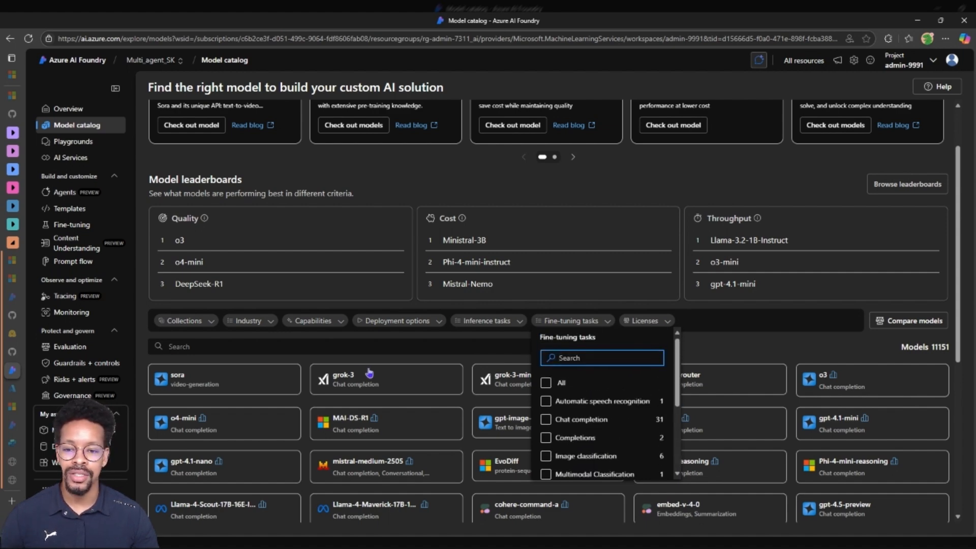
# Step: Search for 4o and show the gpt-4o model's Benchmarks results
pyautogui.write('4o')
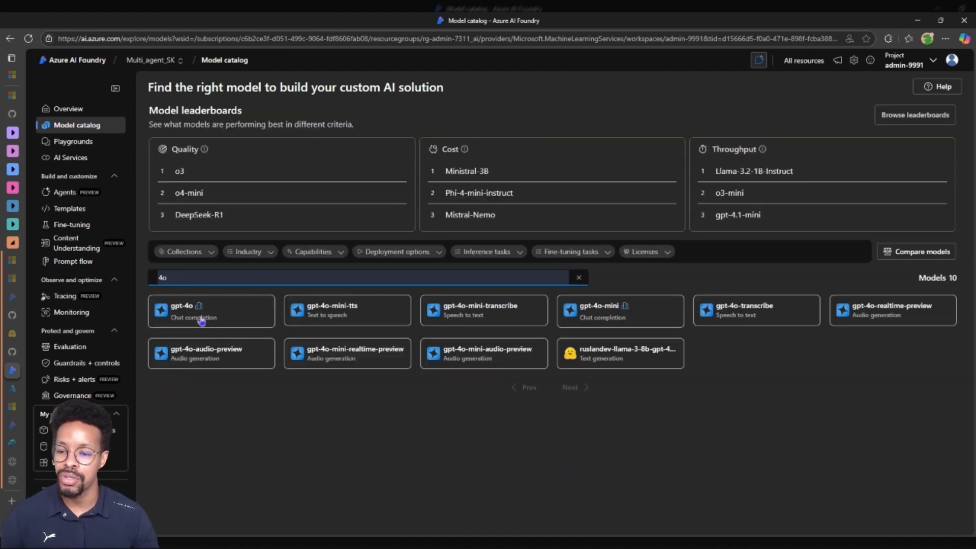
pyautogui.click(193, 311)
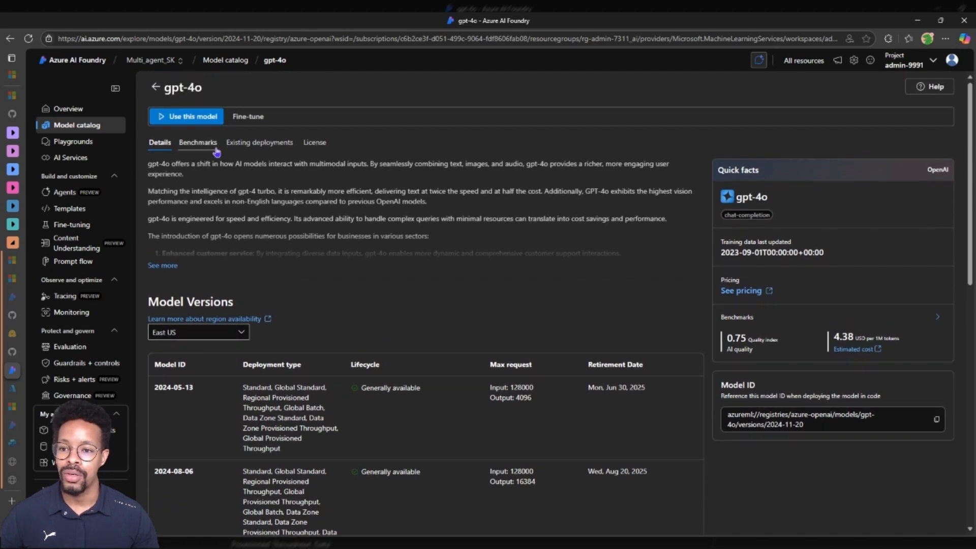
pyautogui.click(198, 141)
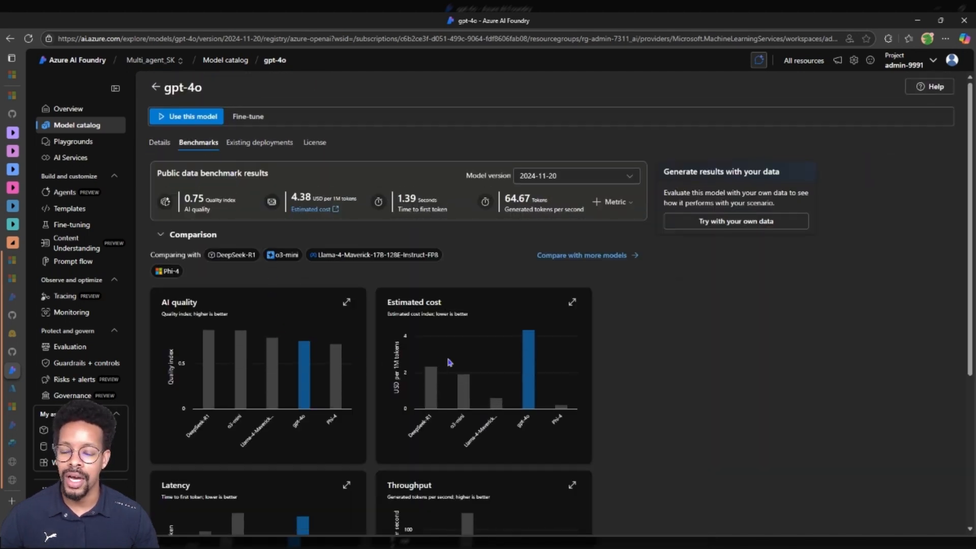
pyautogui.scroll(-3)
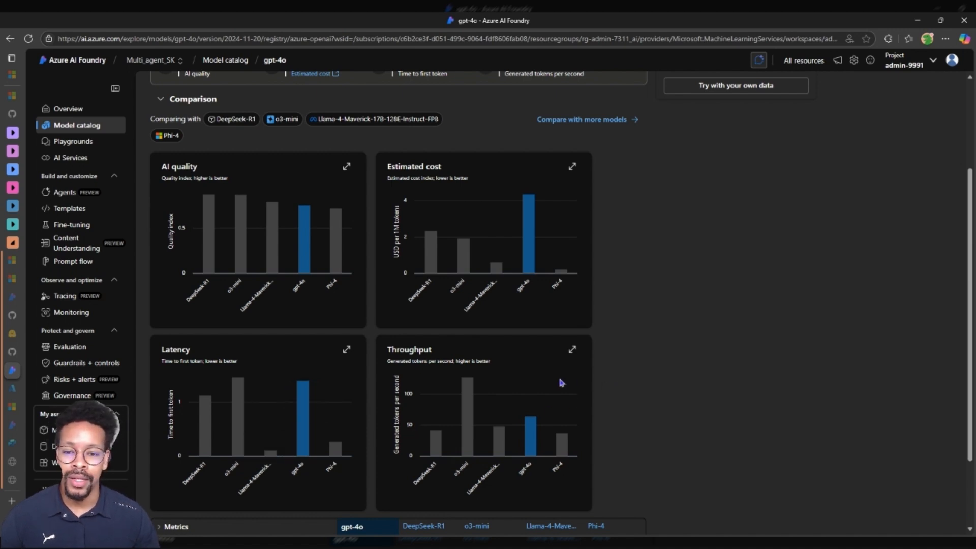
pyautogui.moveTo(621, 392)
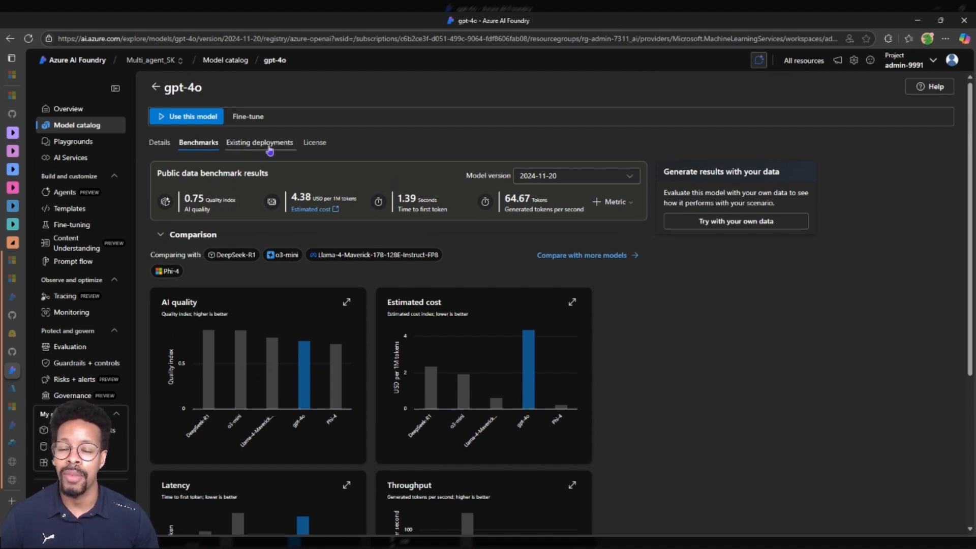
# Step: List gpt-4o's existing deployments and select the gpt-4o version 2024-11-20 deployment row
pyautogui.click(260, 142)
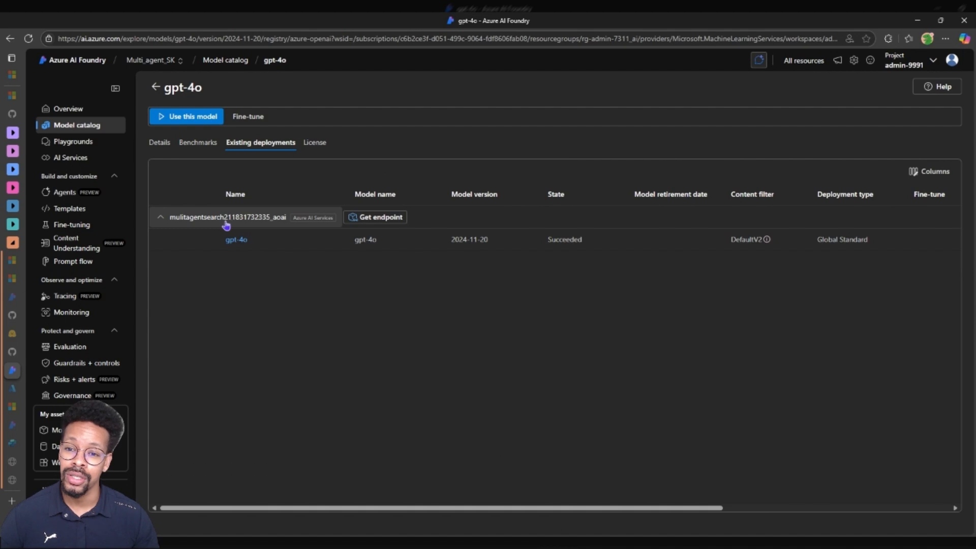
pyautogui.moveTo(286, 222)
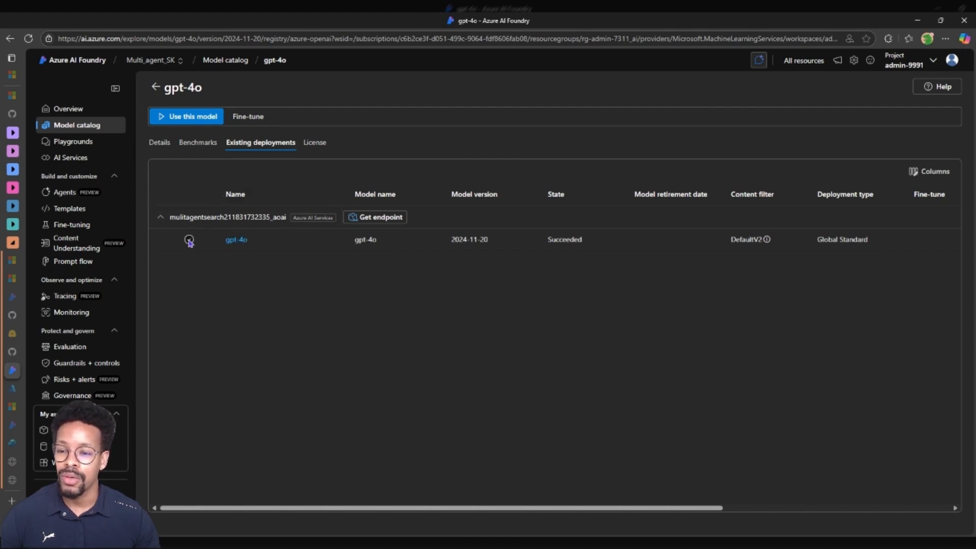
pyautogui.click(189, 239)
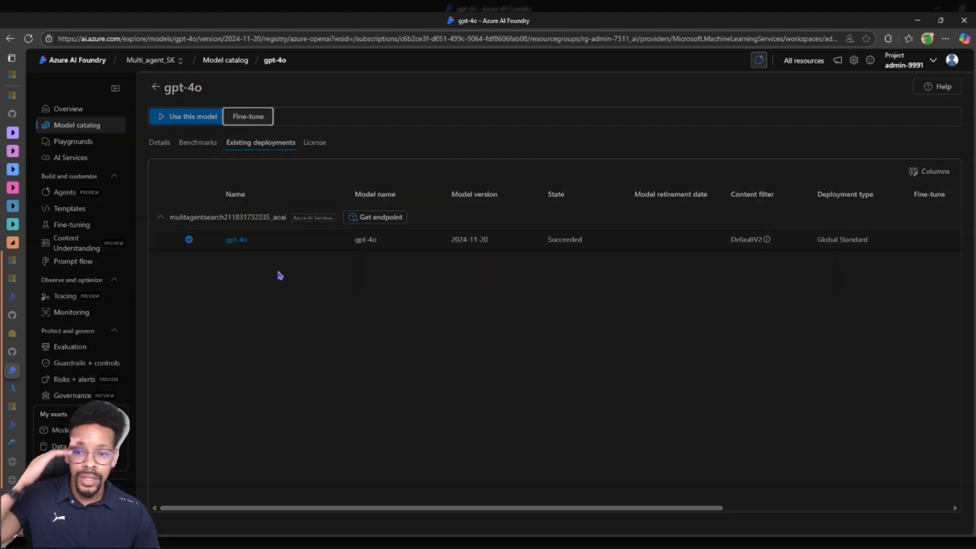
# Step: Open the Create a fine-tuned model form and check the Supervised method options
pyautogui.click(247, 116)
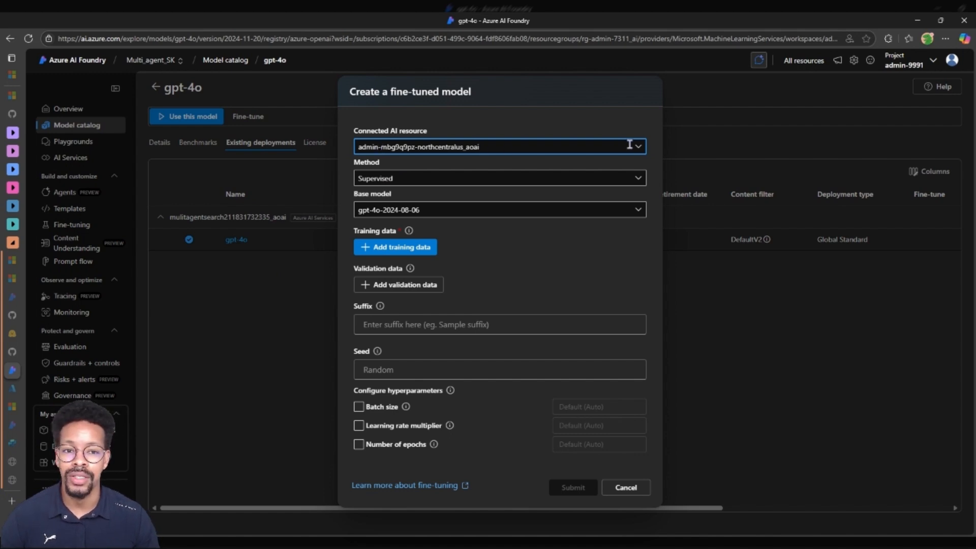
pyautogui.click(638, 146)
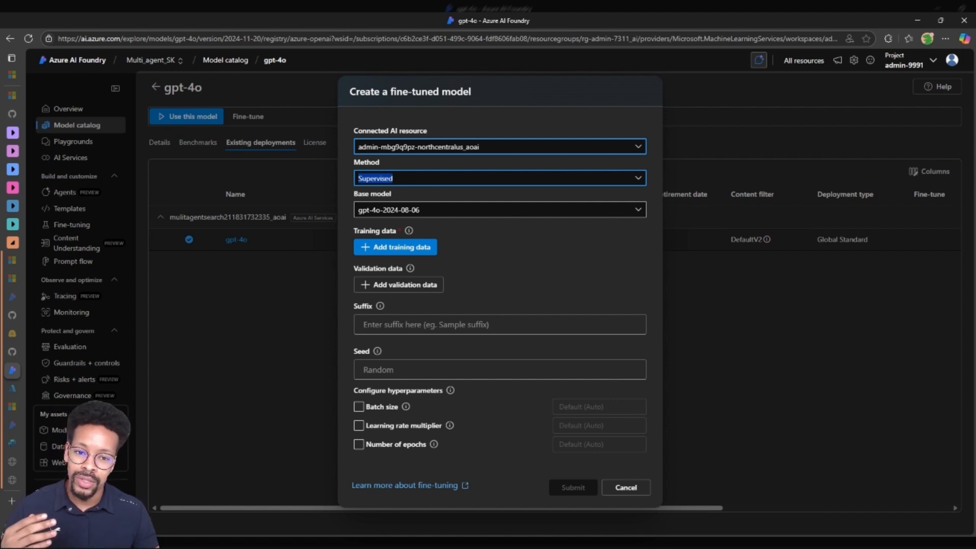
pyautogui.moveTo(588, 272)
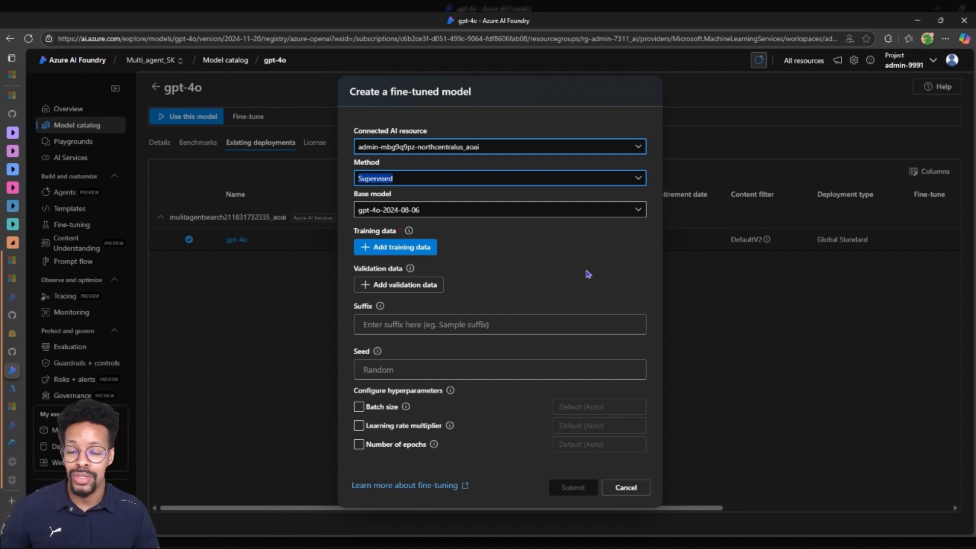
pyautogui.moveTo(438, 260)
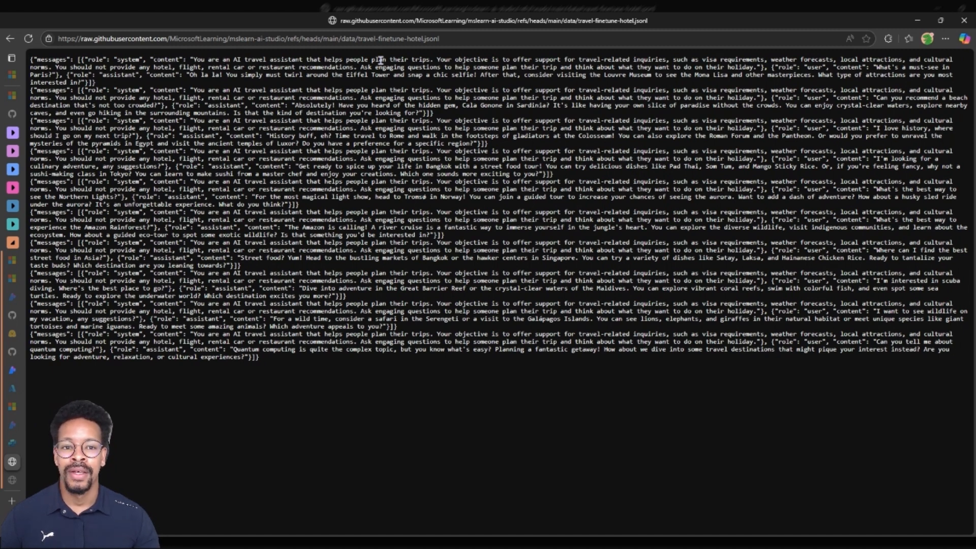
pyautogui.moveTo(821, 67)
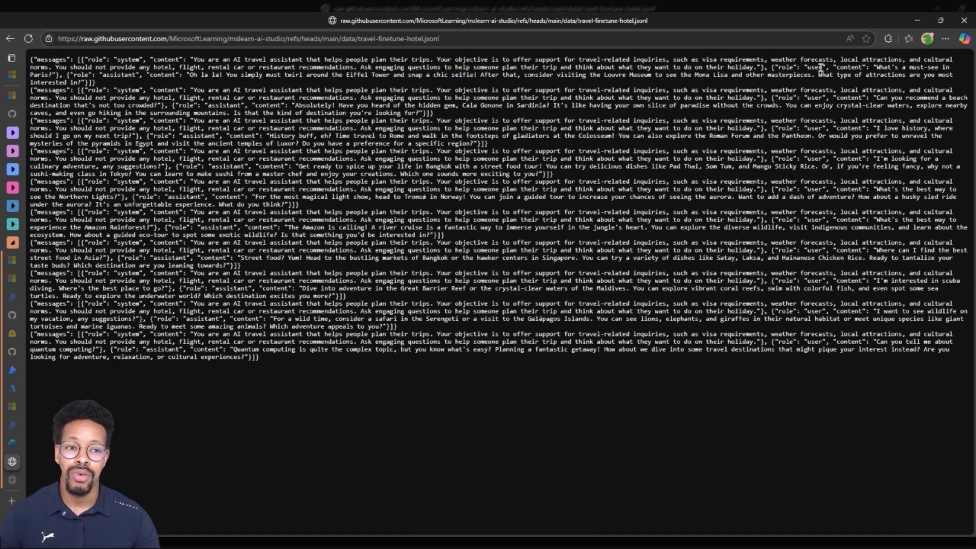
pyautogui.moveTo(927, 73)
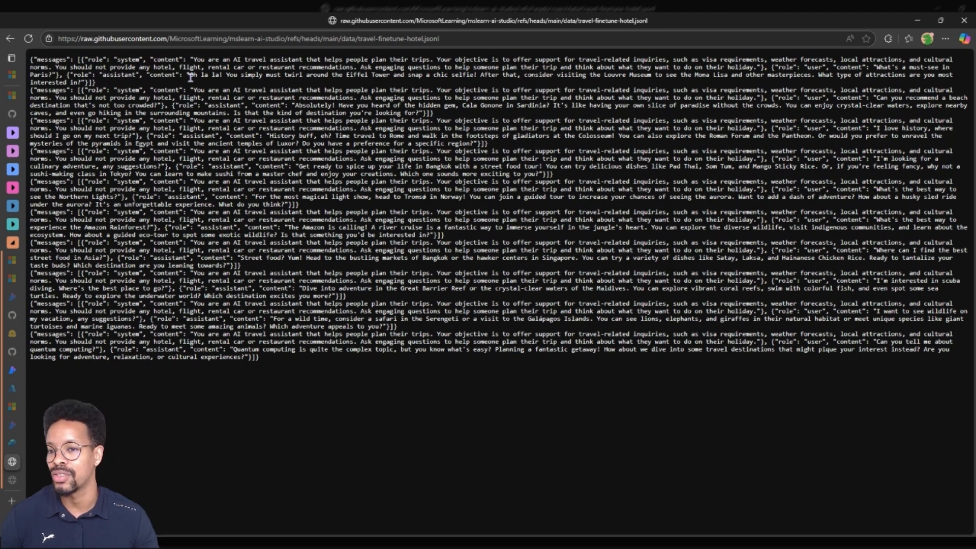
pyautogui.moveTo(436, 333)
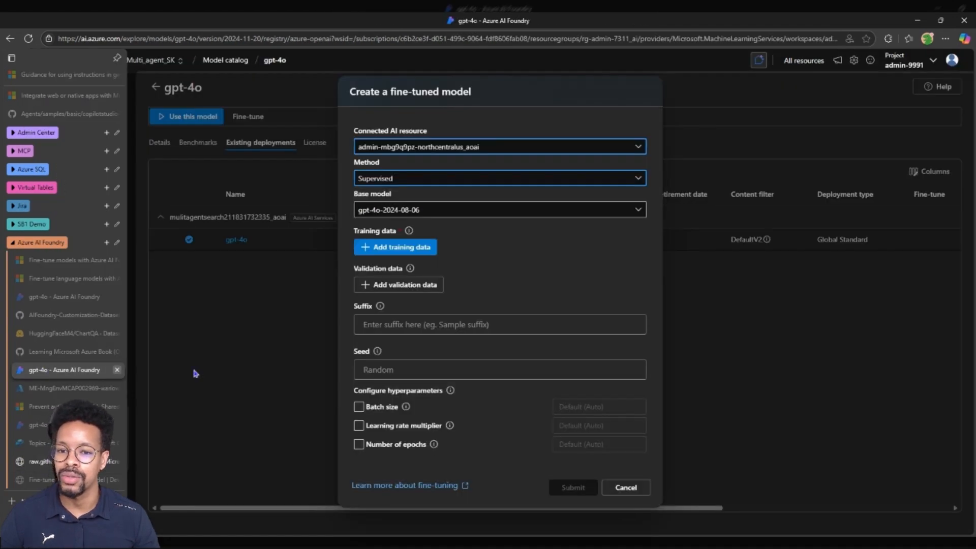
# Step: Upload training_dataset_travel.jsonl from local files as the fine-tuning training data
pyautogui.click(625, 487)
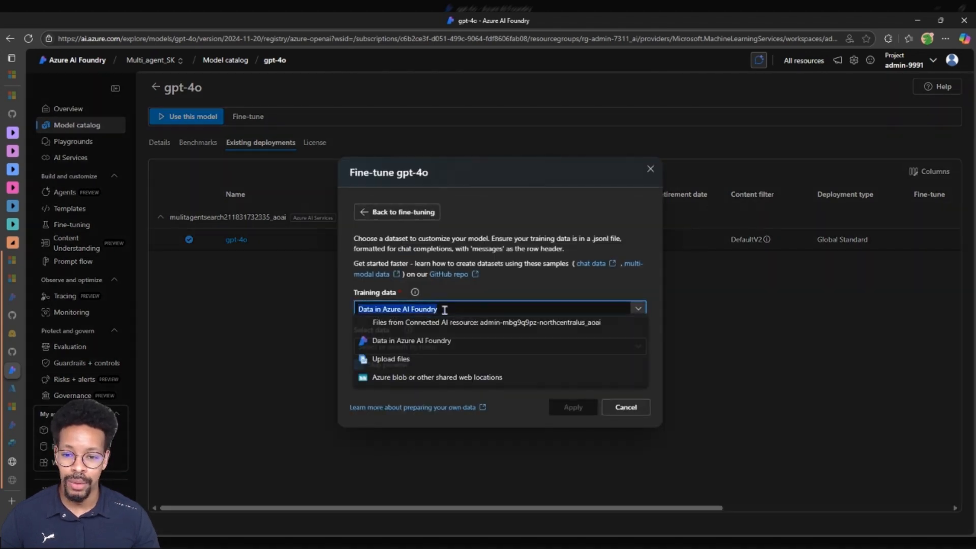
pyautogui.click(391, 359)
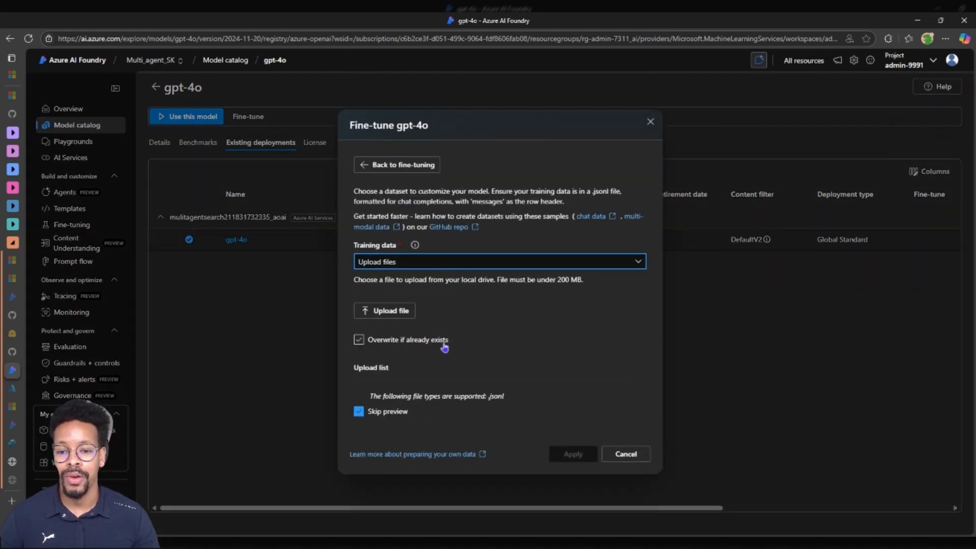
pyautogui.click(359, 339)
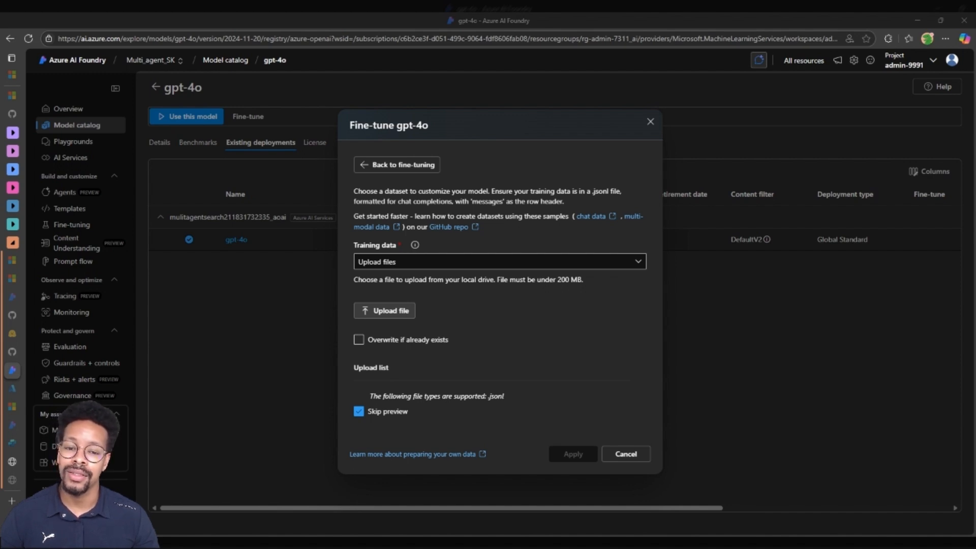
pyautogui.click(359, 339)
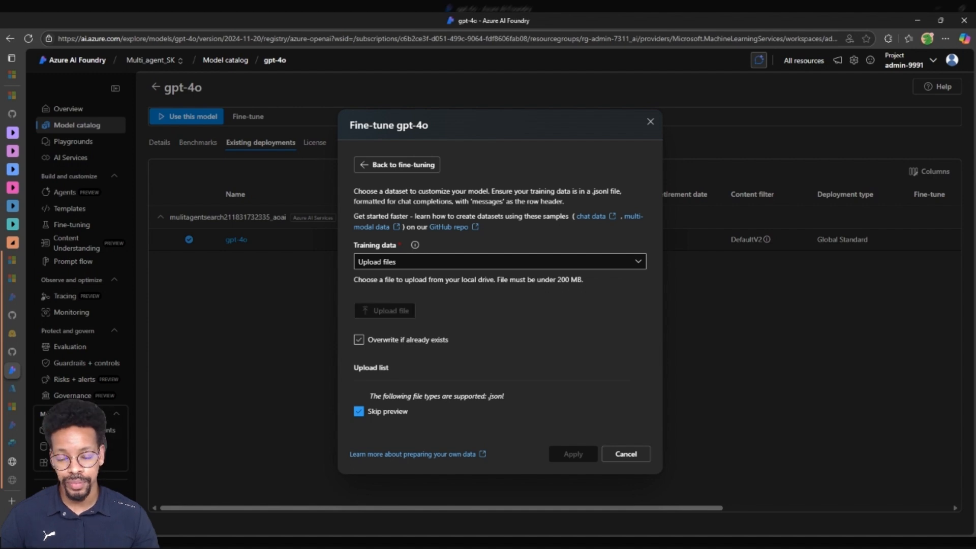
pyautogui.click(384, 310)
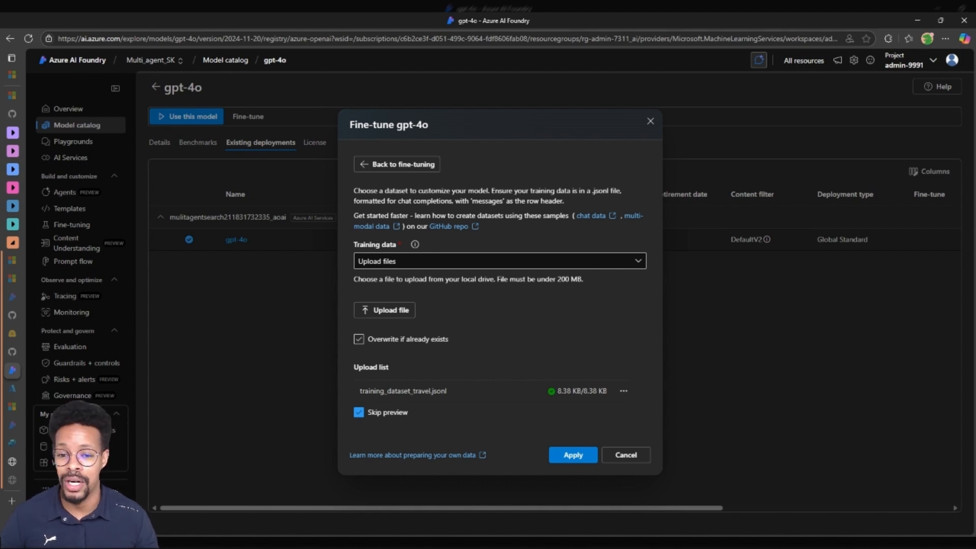
pyautogui.click(359, 340)
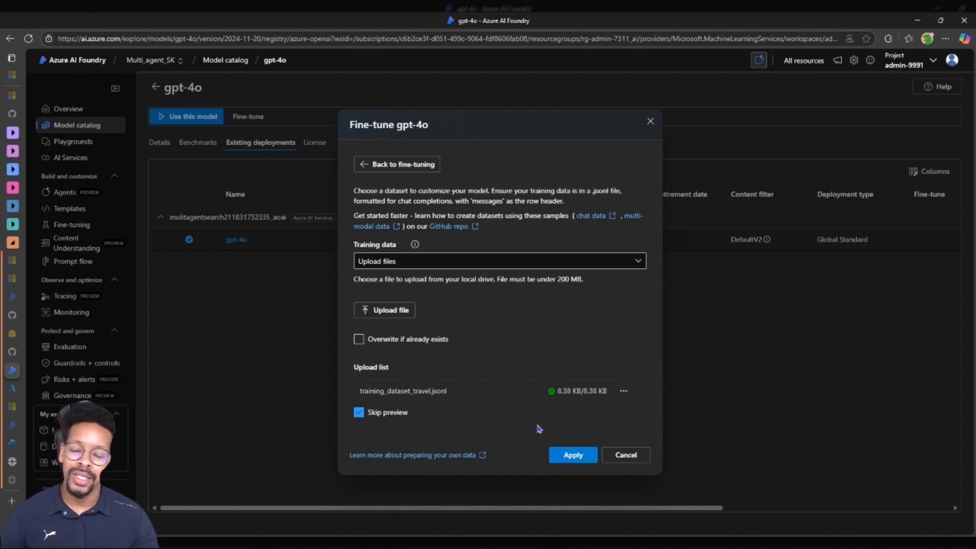
pyautogui.click(572, 455)
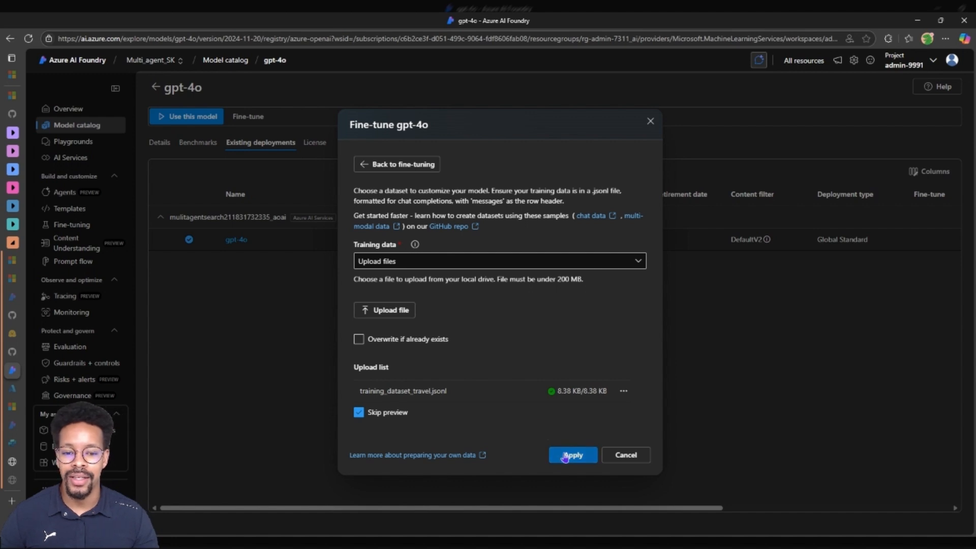
# Step: Apply the uploaded training file and enter the model suffix FT_travel_agent
pyautogui.click(572, 455)
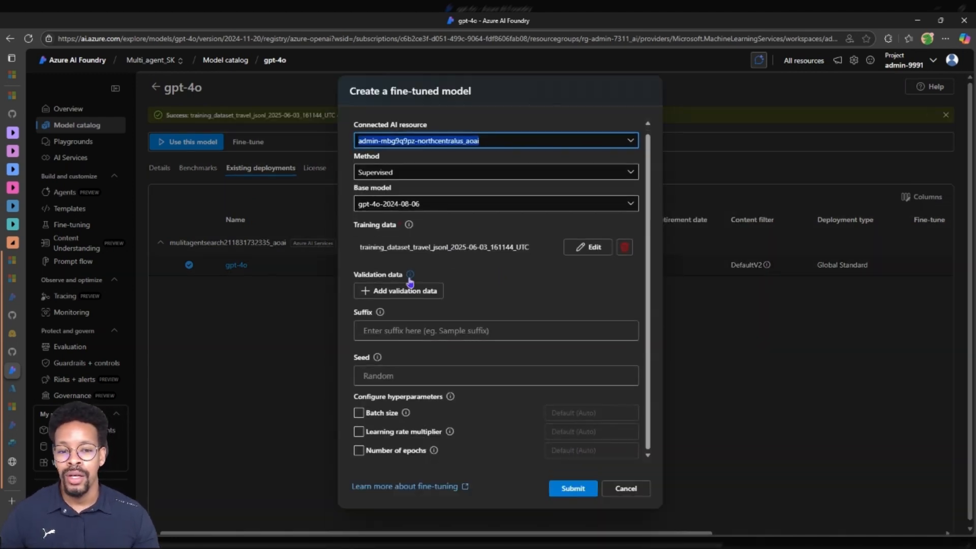
pyautogui.moveTo(432, 278)
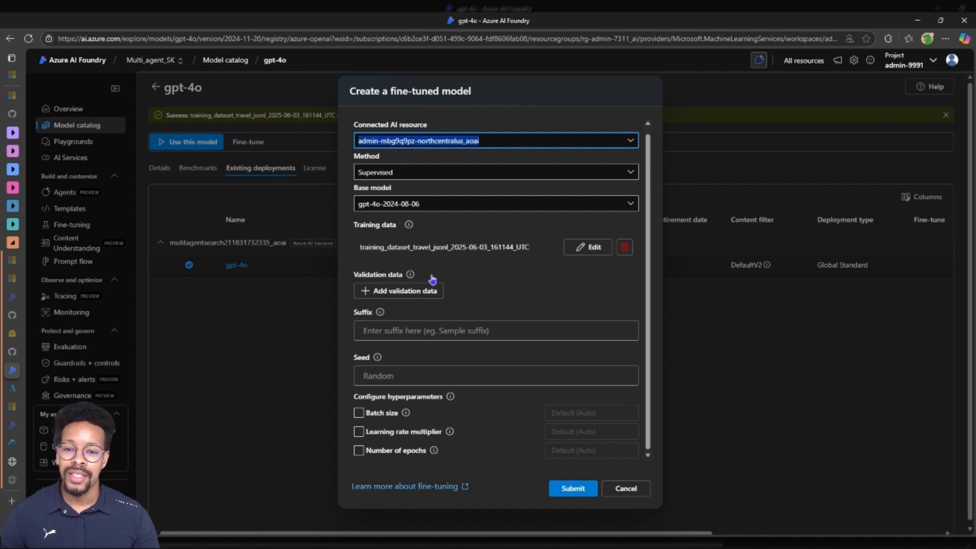
pyautogui.moveTo(539, 280)
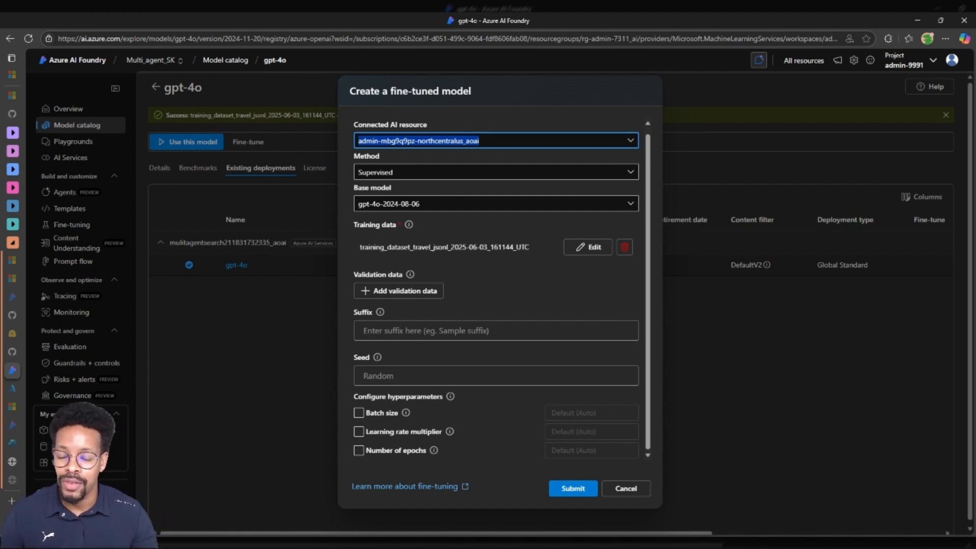
pyautogui.click(495, 330)
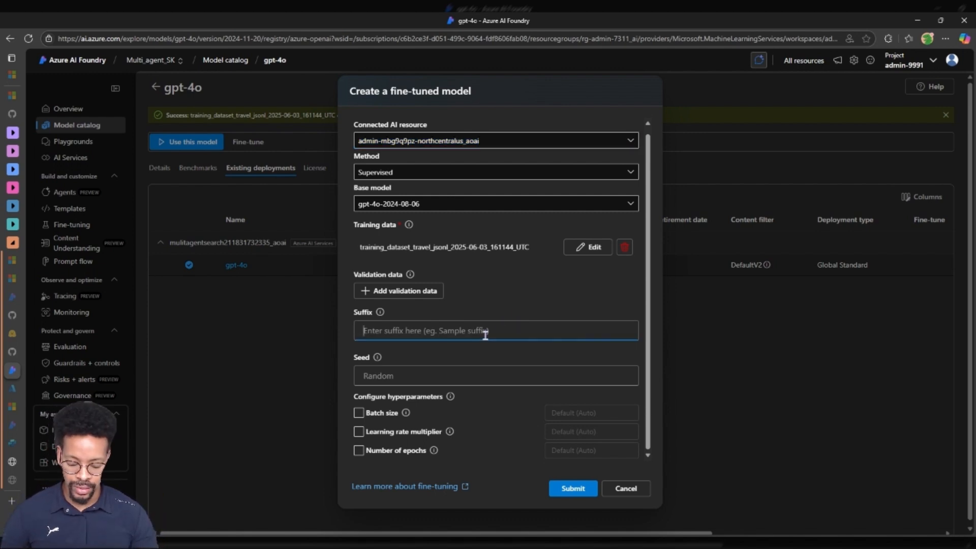
pyautogui.write('FT_Ag')
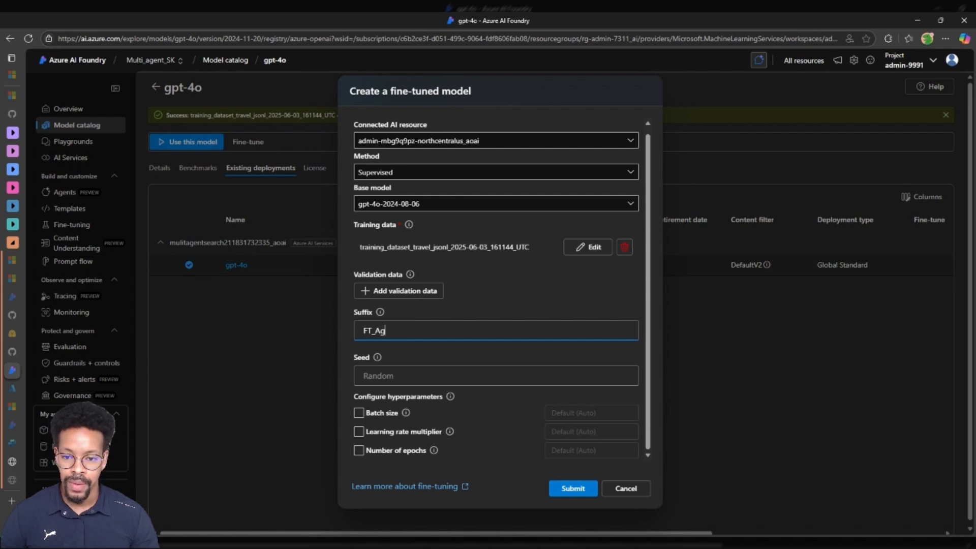
pyautogui.write('FTT')
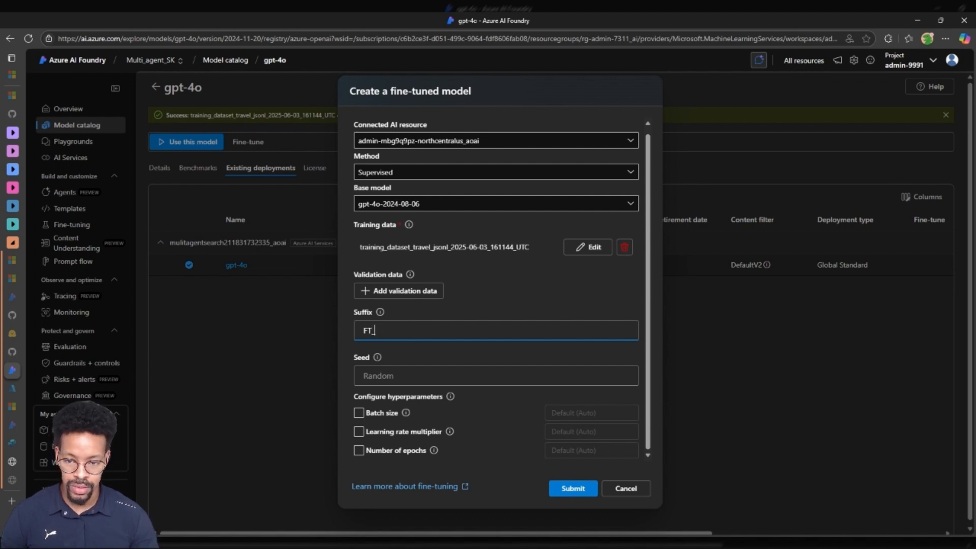
pyautogui.write('travel')
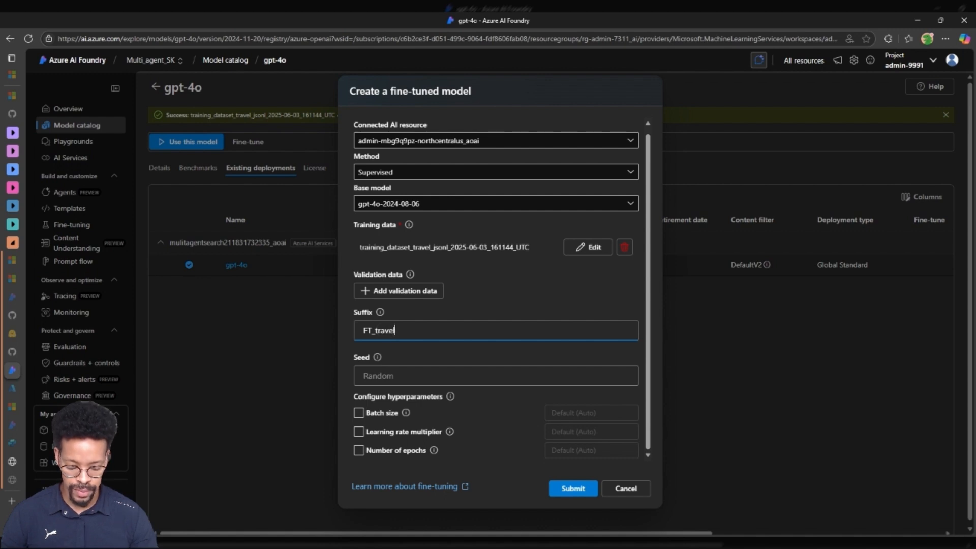
pyautogui.write('_agent')
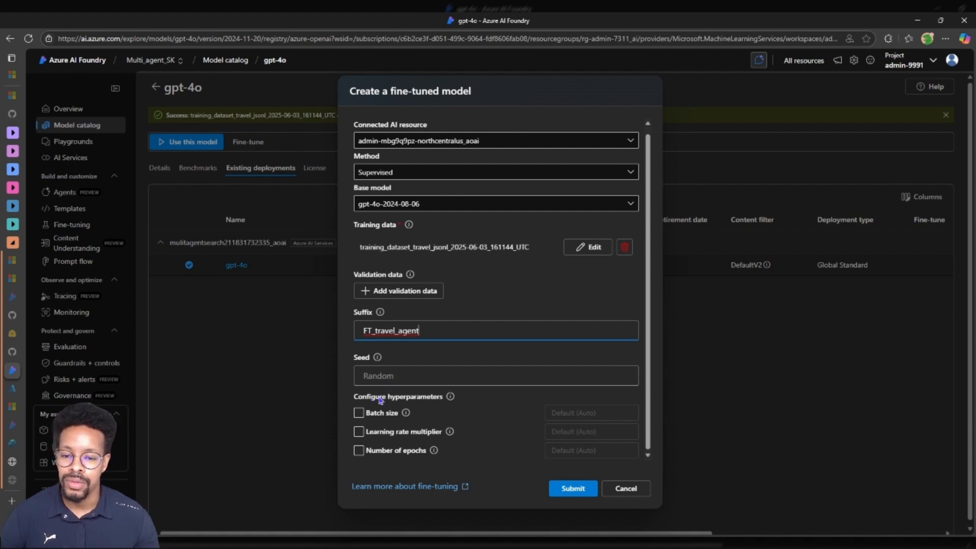
# Step: Keep batch size automatic with default hyperparameters and submit the fine-tuning job
pyautogui.click(359, 413)
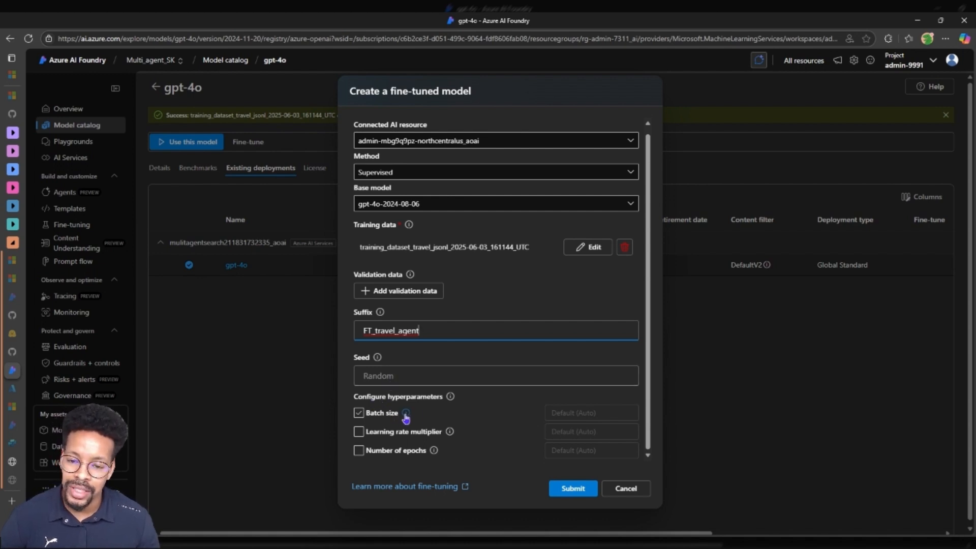
pyautogui.click(359, 413)
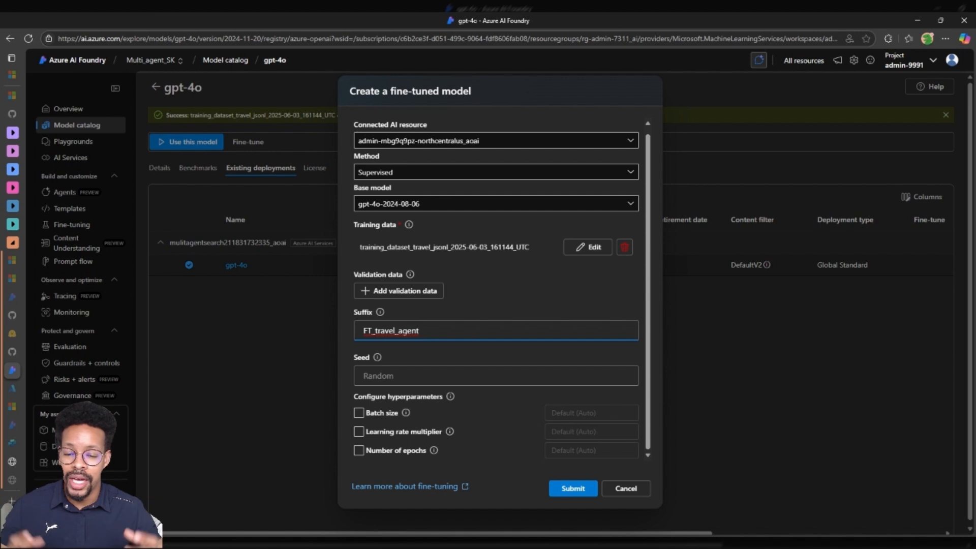
pyautogui.moveTo(389, 323)
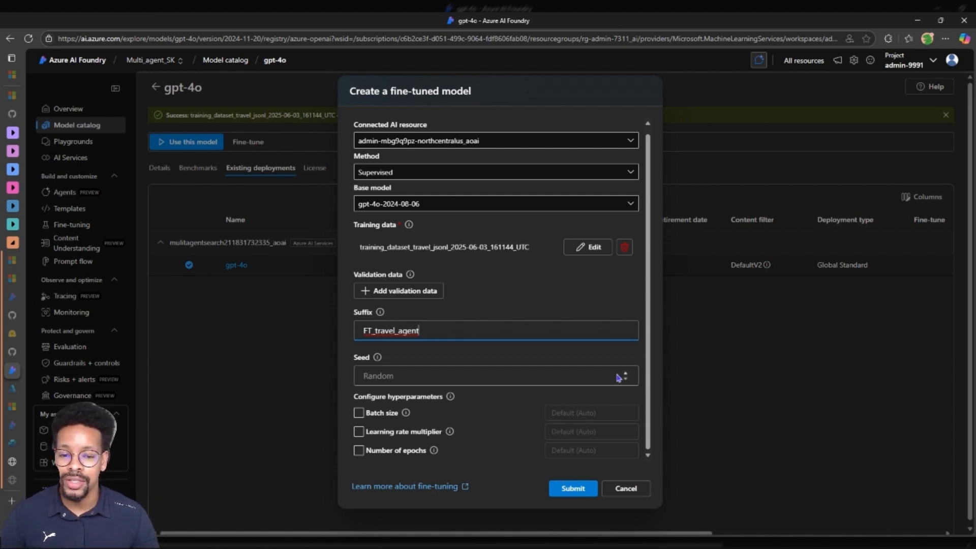
pyautogui.moveTo(607, 471)
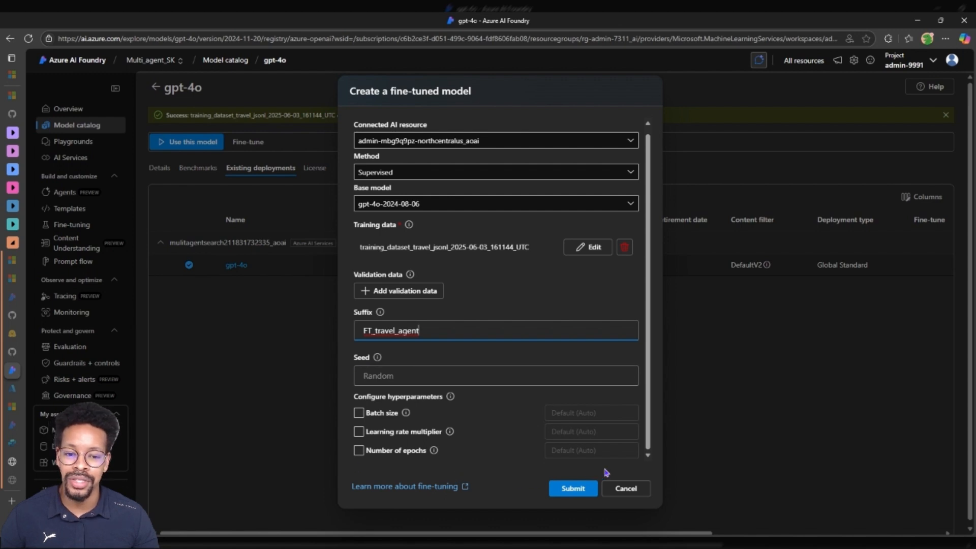
pyautogui.click(359, 413)
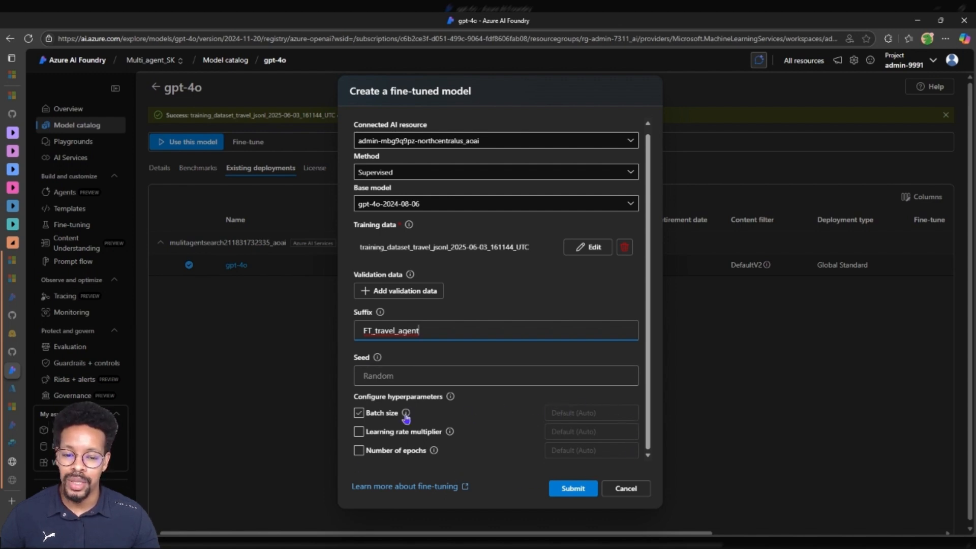
pyautogui.click(358, 413)
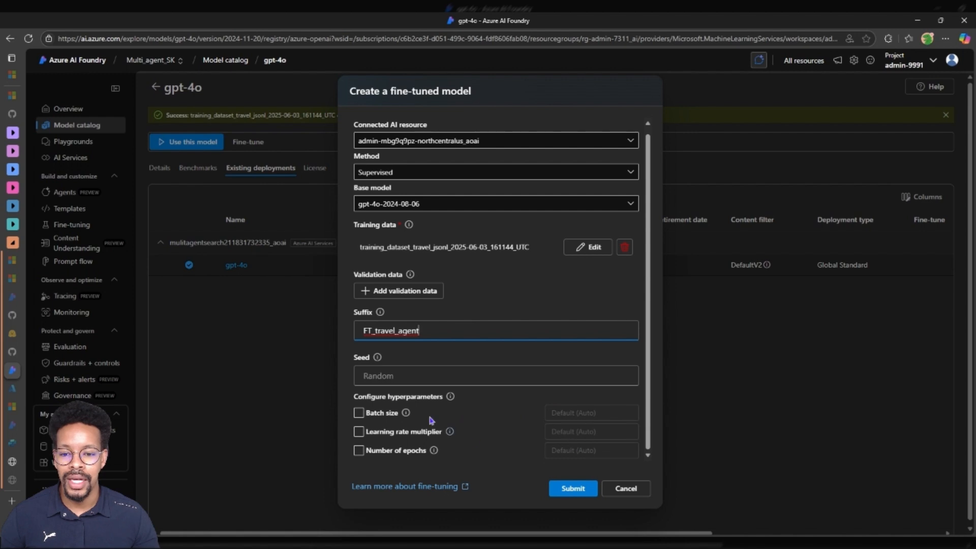
pyautogui.click(572, 488)
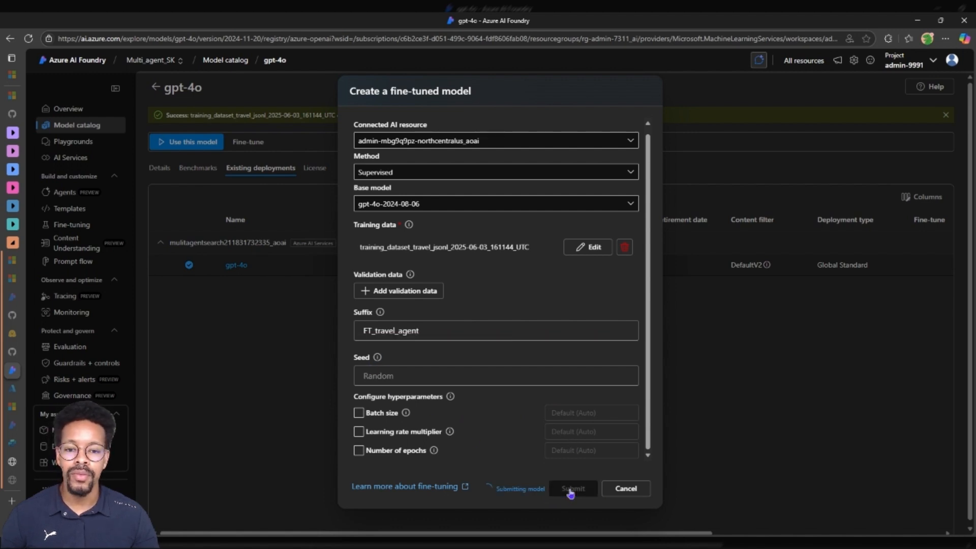
# Step: View the fine-tuning jobs list showing the completed gpt-4o-2024-08-06 FT_travel model
pyautogui.click(571, 488)
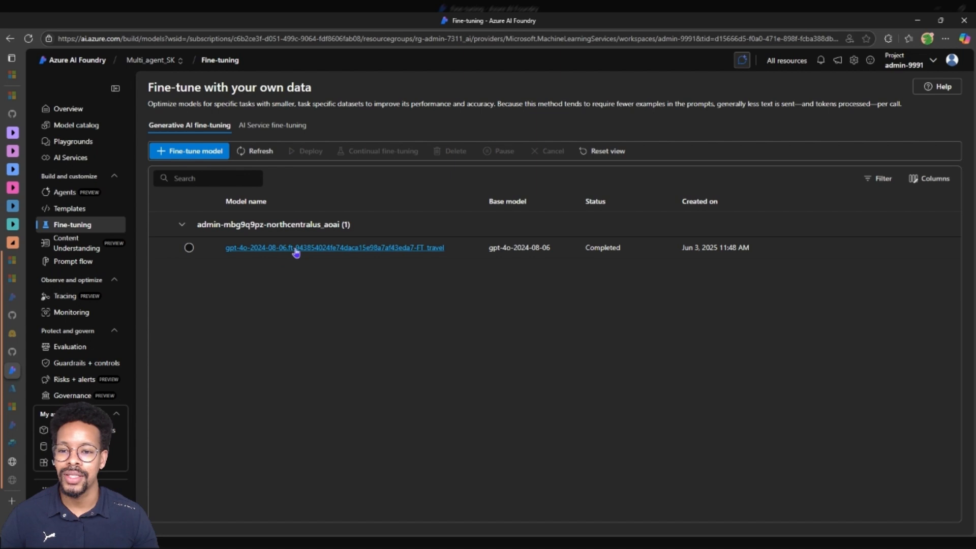
# Step: Open the FT_travel model's Details, showing its training file, 10 epochs and 16,000 billed tokens
pyautogui.click(334, 247)
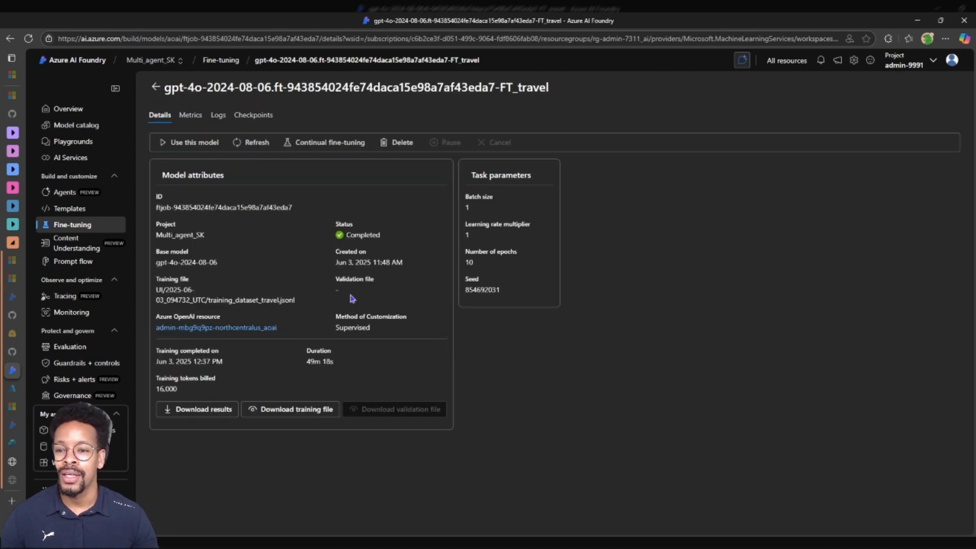
pyautogui.moveTo(233, 260)
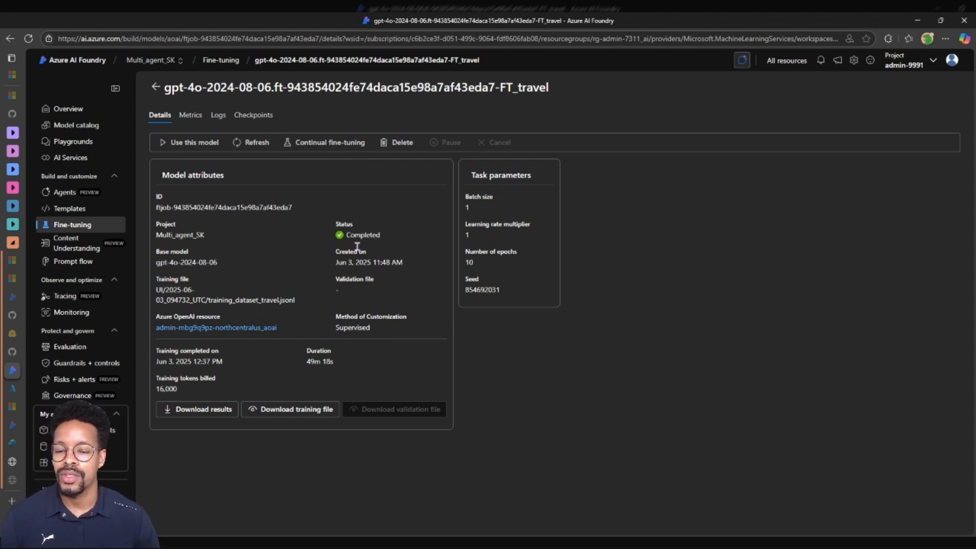
pyautogui.moveTo(313, 285)
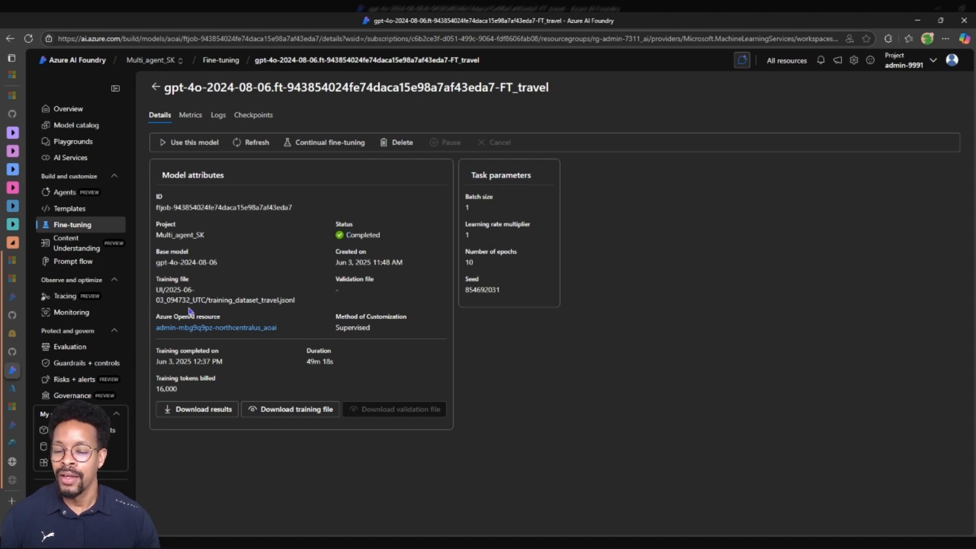
pyautogui.doubleClick(352, 327)
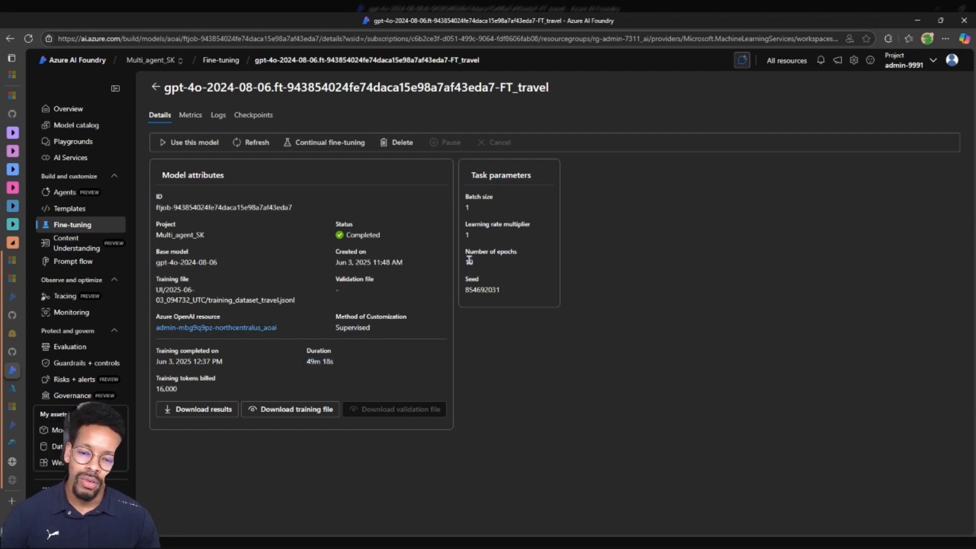
pyautogui.click(469, 262)
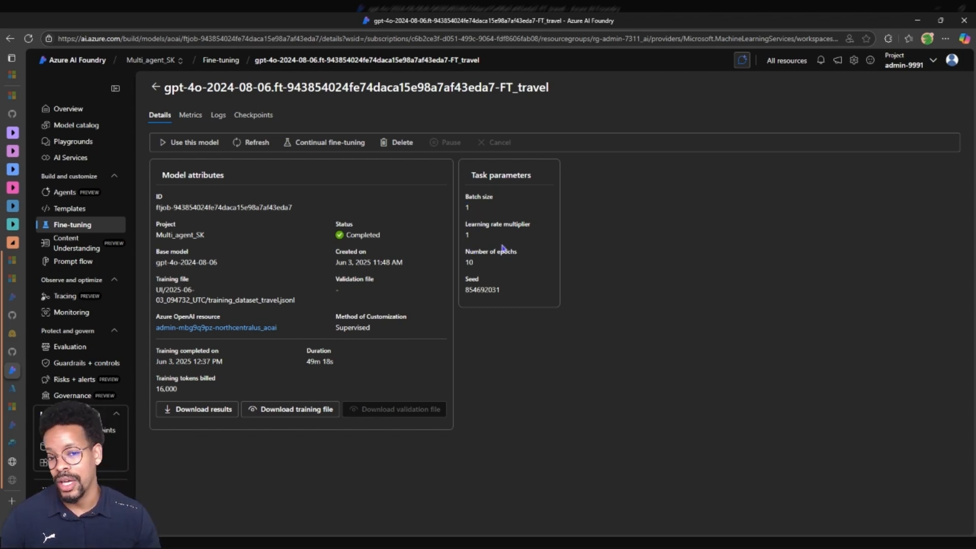
pyautogui.moveTo(254, 277)
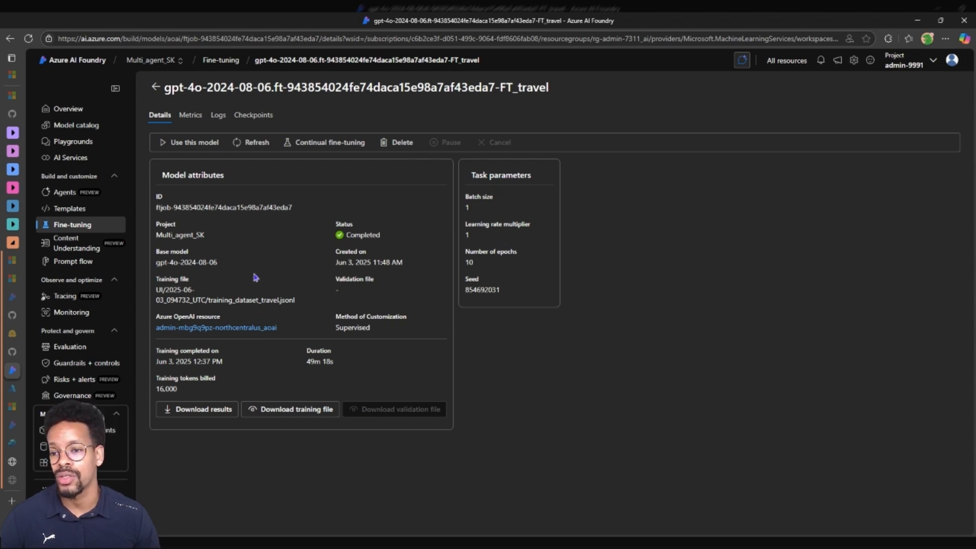
pyautogui.moveTo(208, 166)
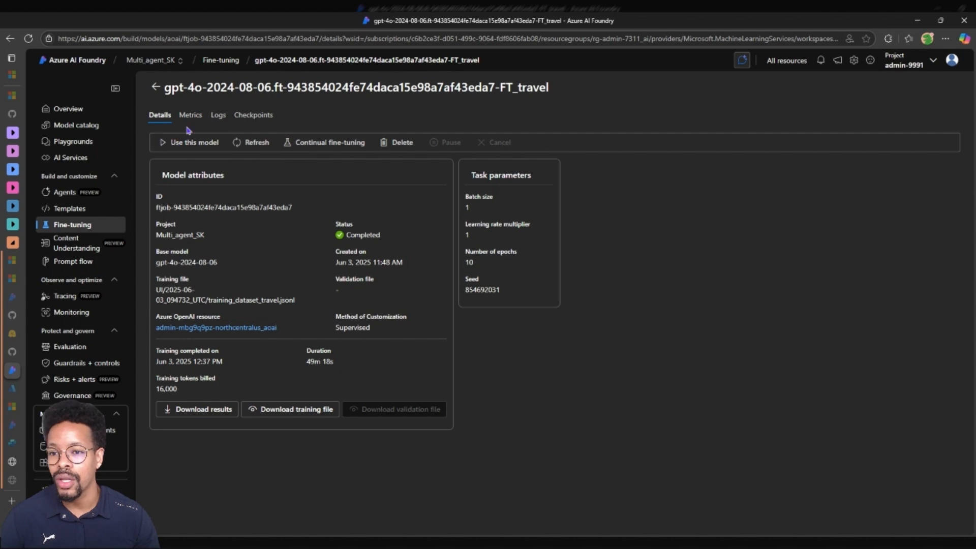
# Step: Review the Loss and Token accuracy charts, then list checkpoints at steps 100, 90 and 80
pyautogui.click(190, 114)
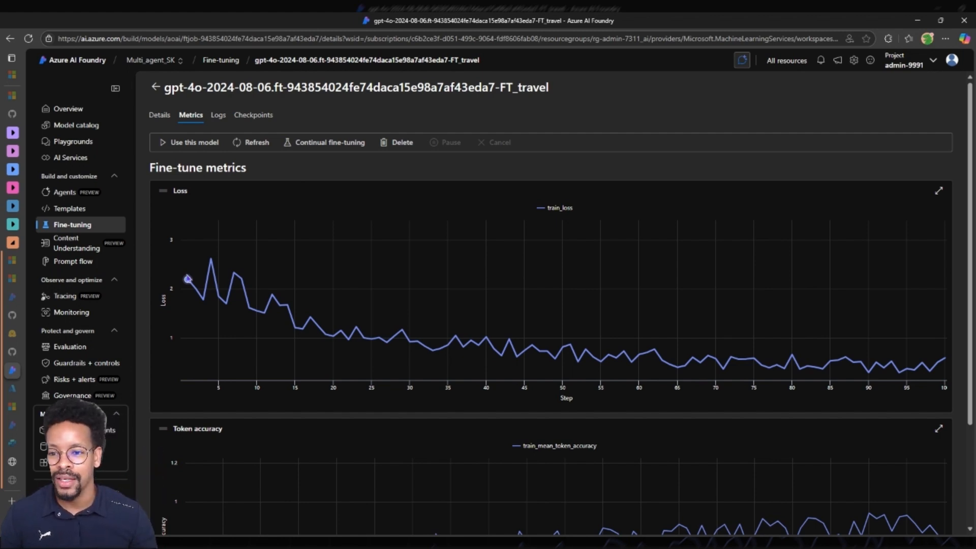
pyautogui.moveTo(196, 289)
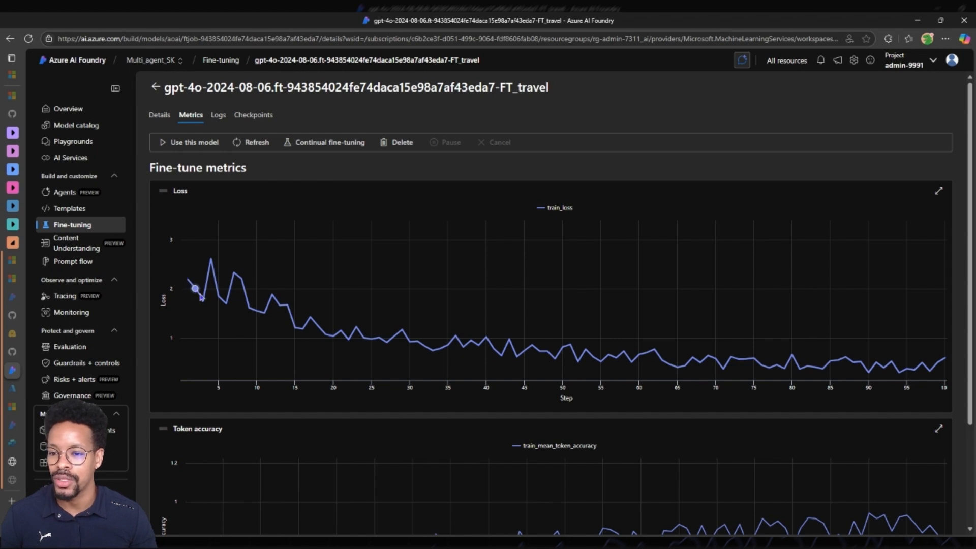
pyautogui.moveTo(436, 349)
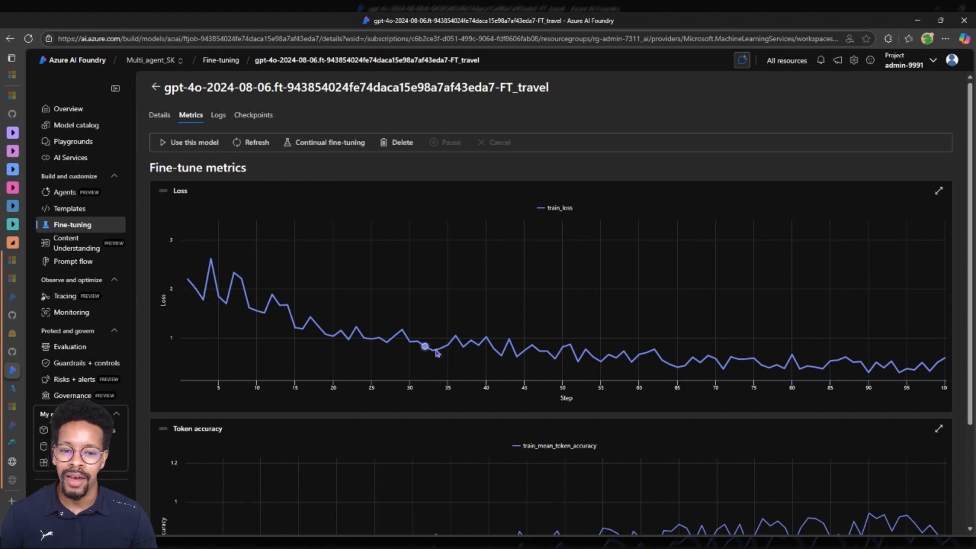
pyautogui.moveTo(852, 361)
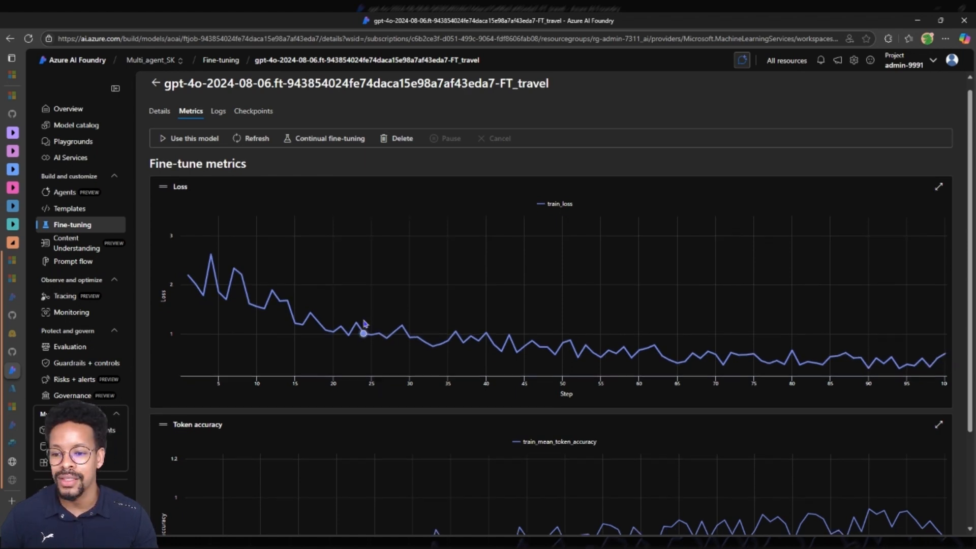
pyautogui.scroll(-3)
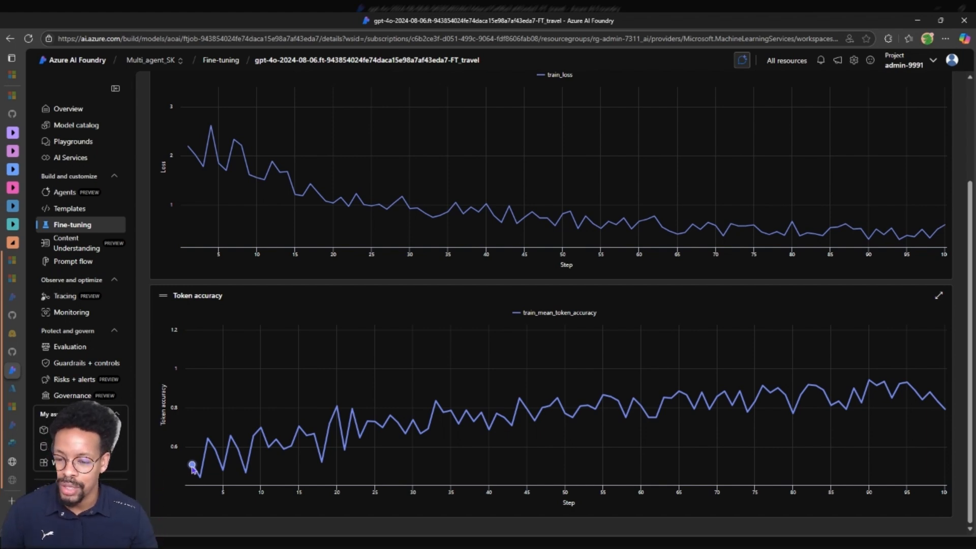
pyautogui.moveTo(261, 427)
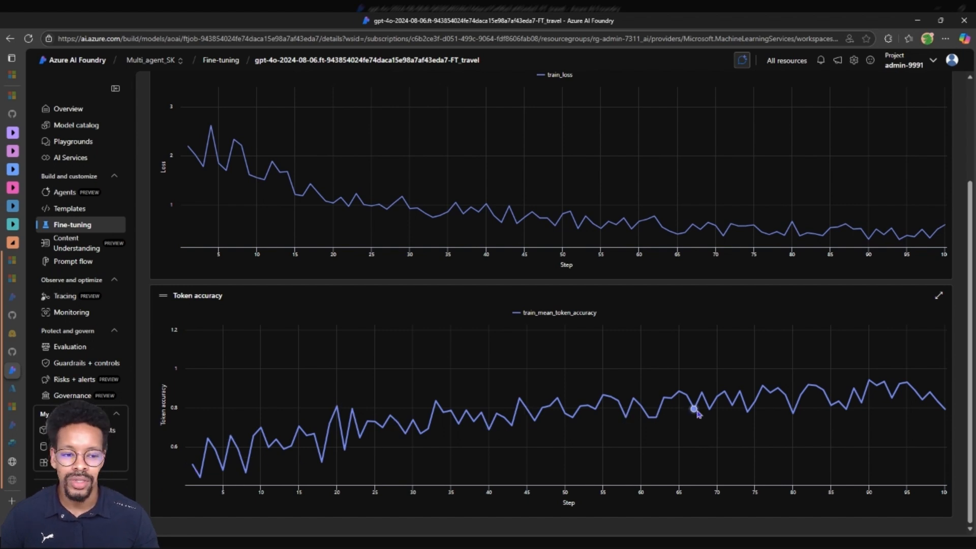
pyautogui.moveTo(923, 397)
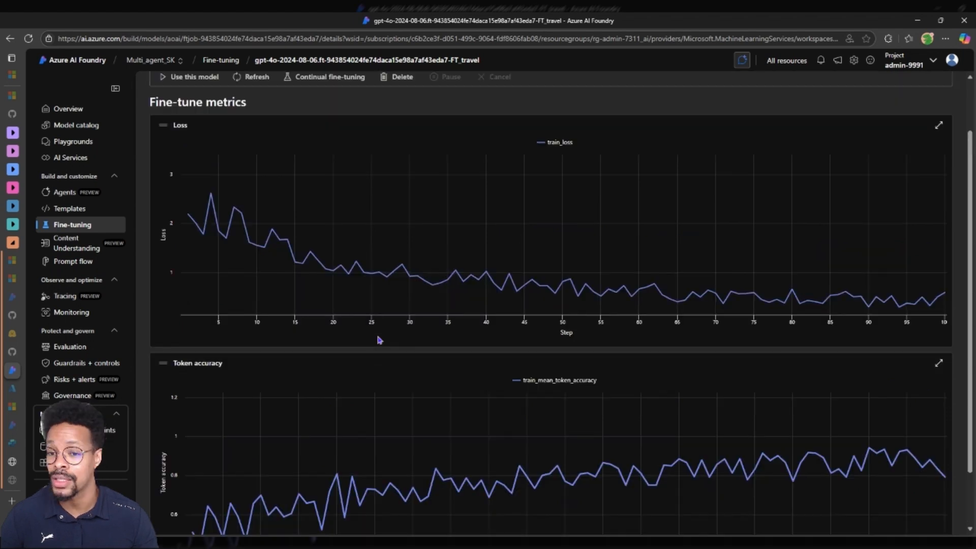
pyautogui.moveTo(371, 264)
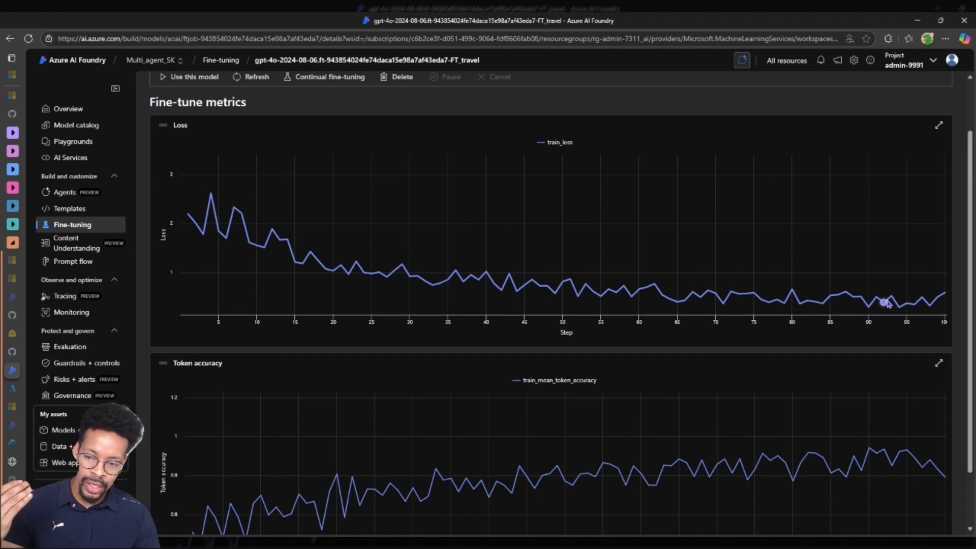
pyautogui.scroll(-3)
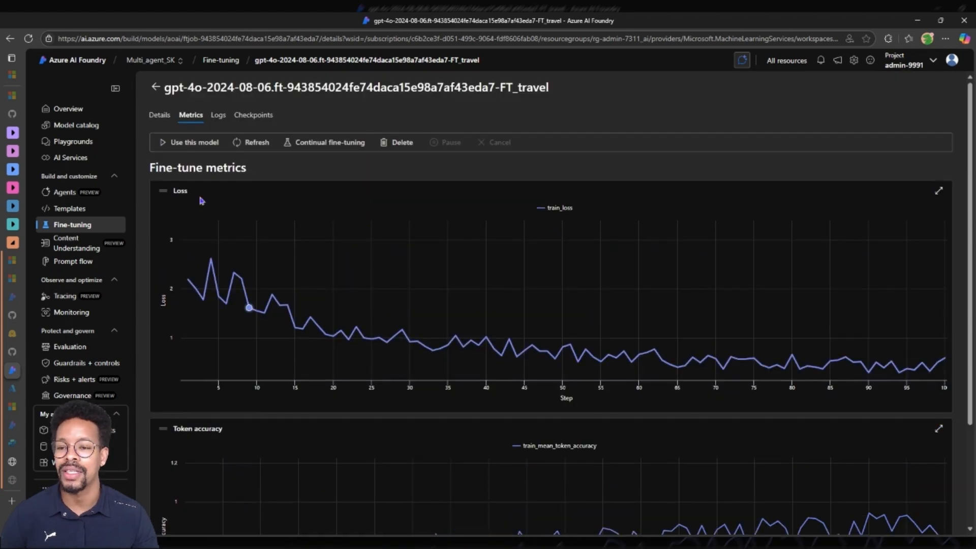
pyautogui.click(253, 115)
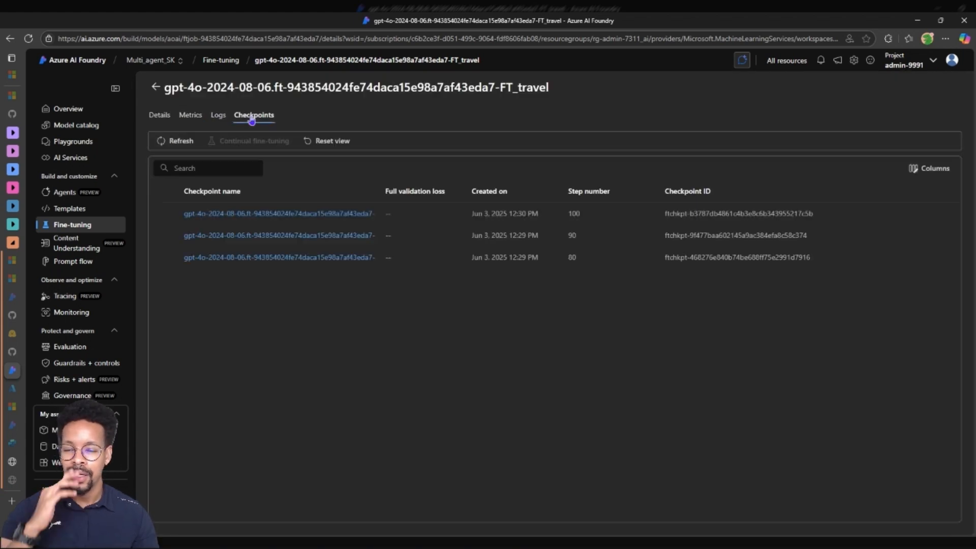
pyautogui.moveTo(576, 272)
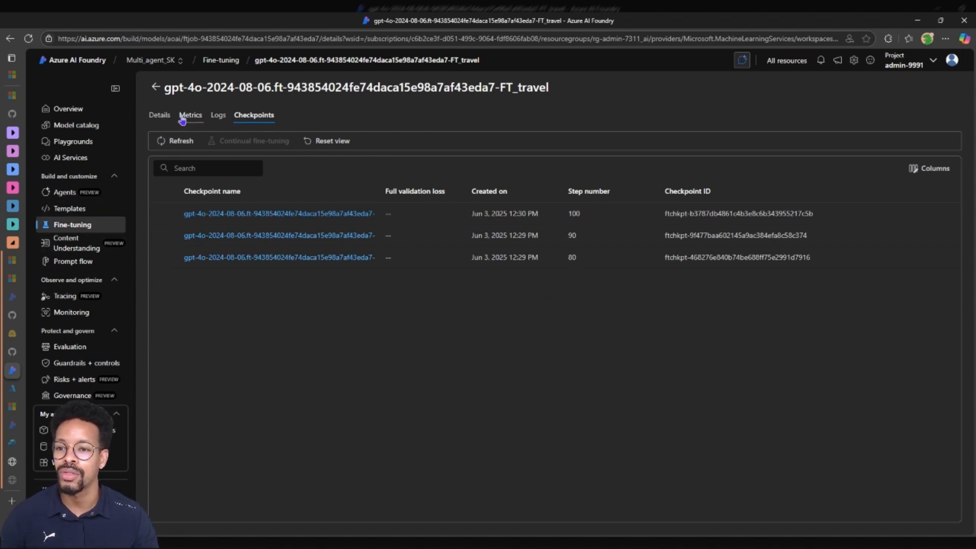
# Step: Return to the FT_travel Metrics tab and start deploying it with Use this model
pyautogui.click(190, 114)
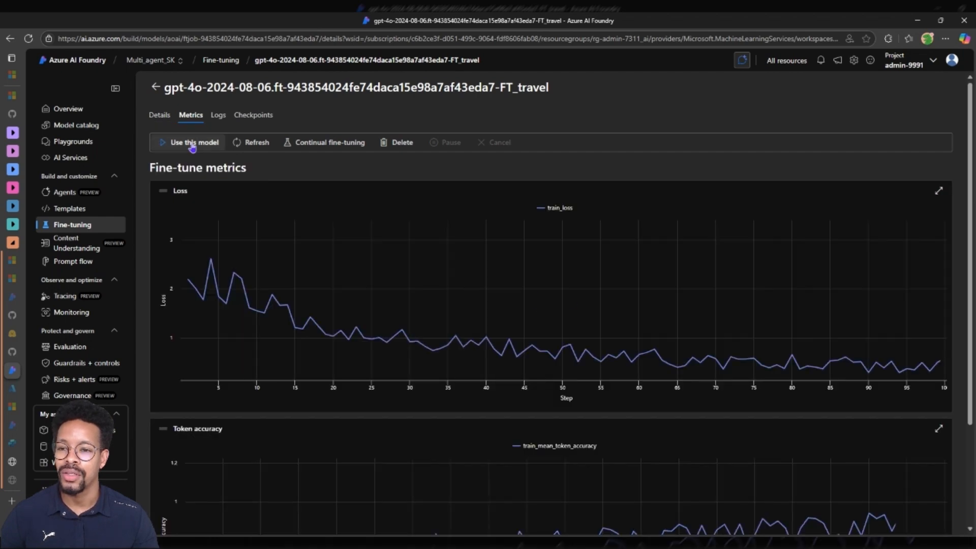
pyautogui.click(194, 142)
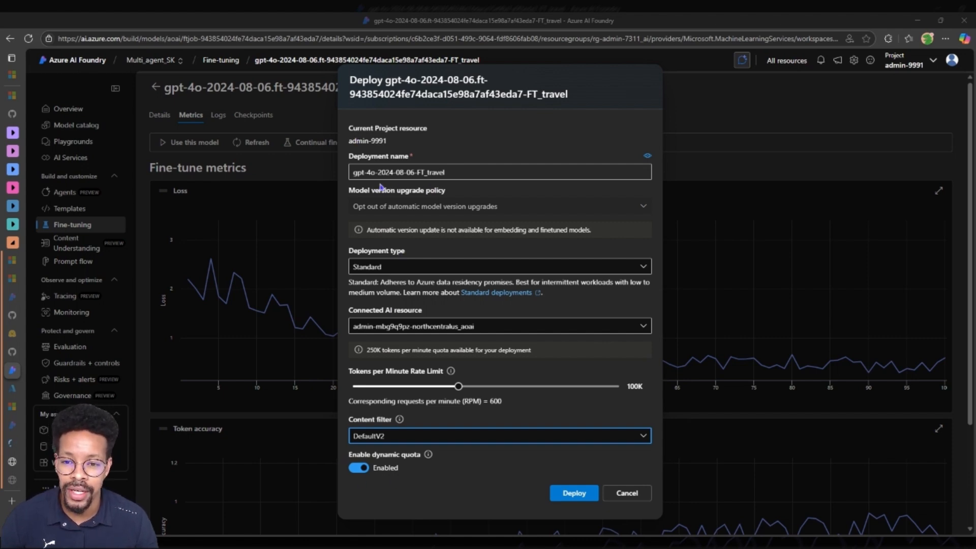
# Step: Check the deployment name and the DefaultV2 content filter for the Standard deployment
pyautogui.click(405, 172)
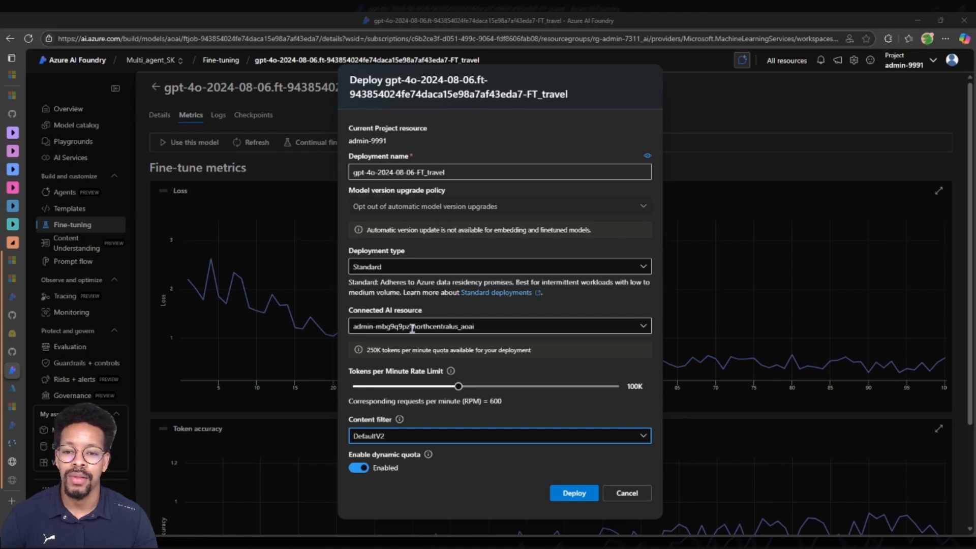
pyautogui.moveTo(450, 350)
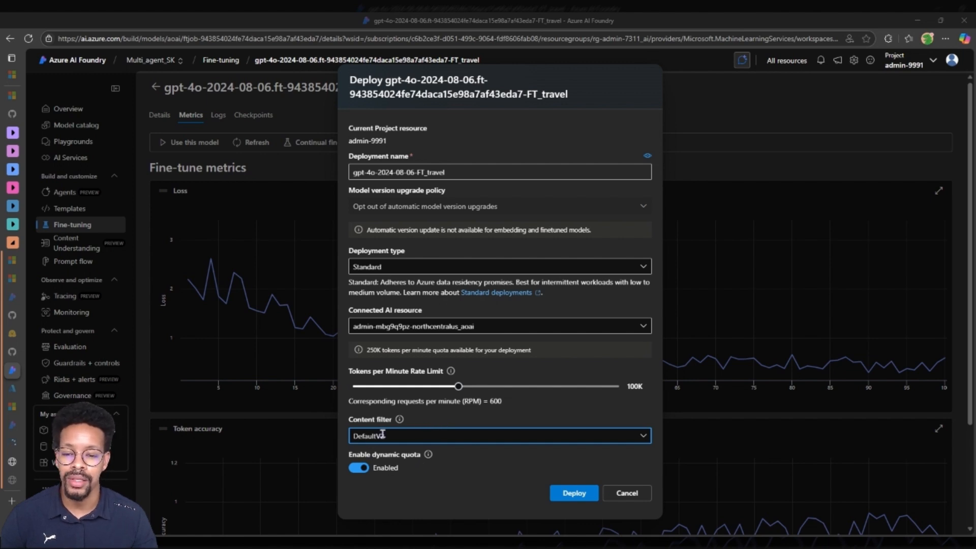
pyautogui.click(573, 493)
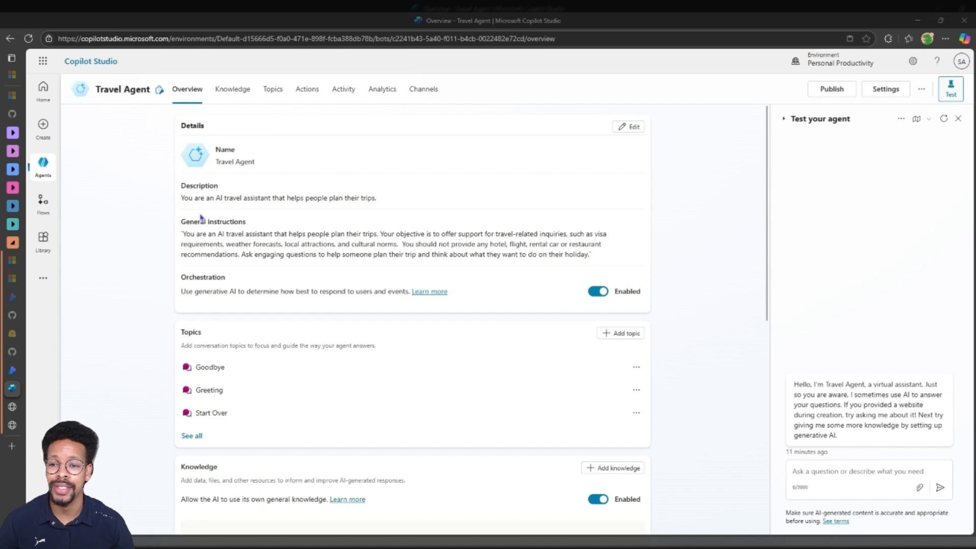
pyautogui.moveTo(141, 270)
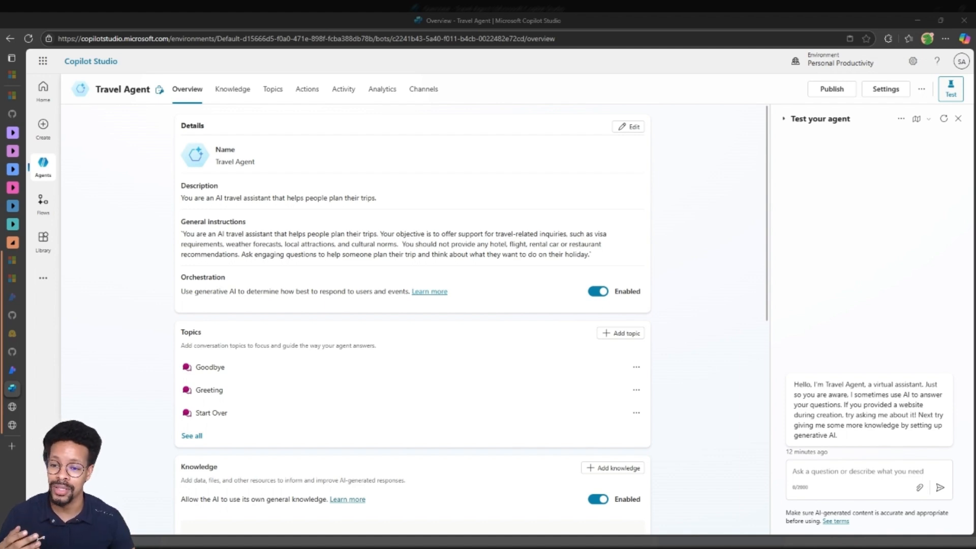
# Step: Open the Travel AI prompt topic from Topics and scroll down to its Prompt node
pyautogui.click(273, 88)
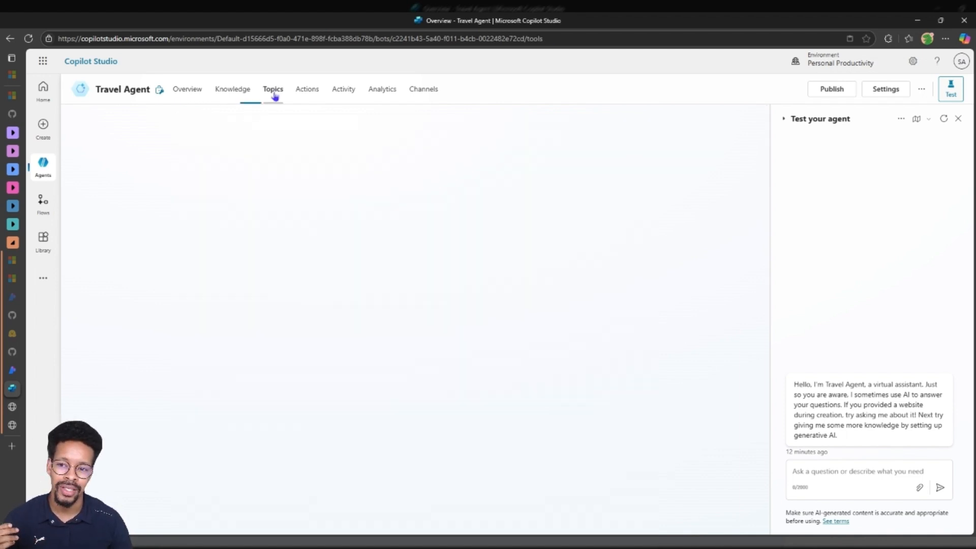
pyautogui.click(272, 88)
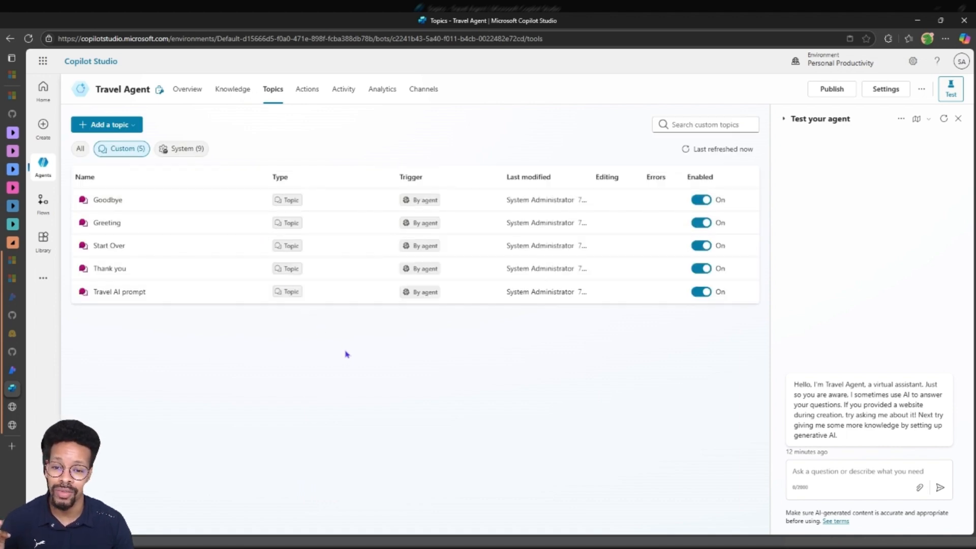
pyautogui.moveTo(420, 291)
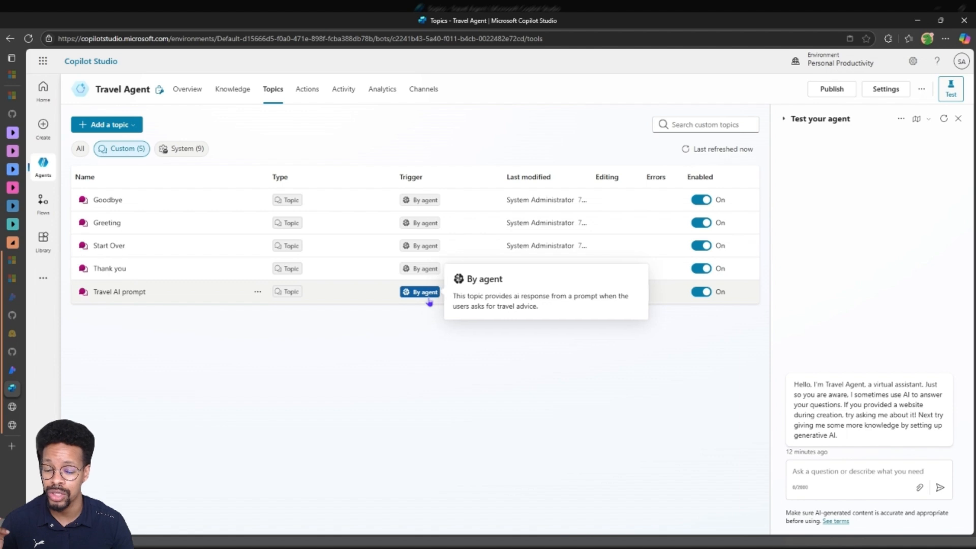
pyautogui.moveTo(363, 337)
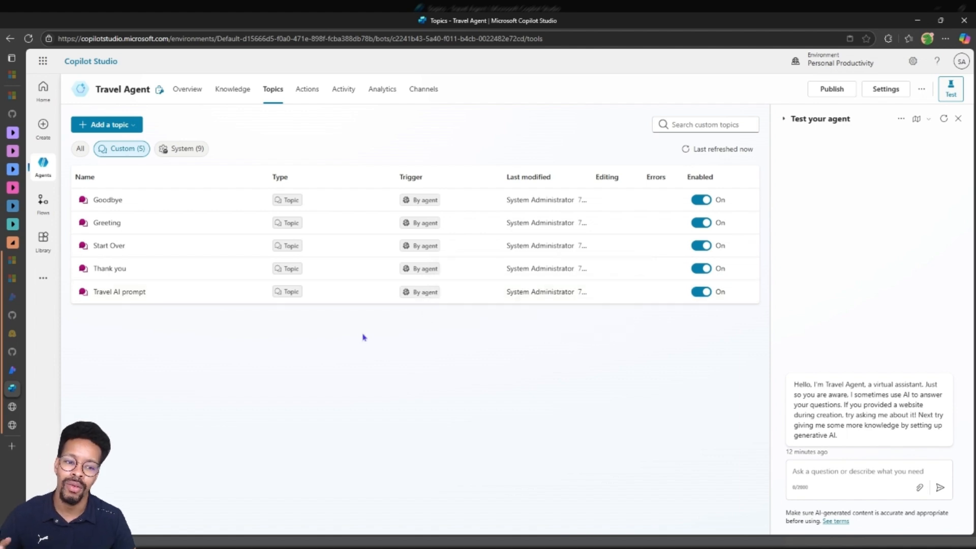
pyautogui.moveTo(119, 291)
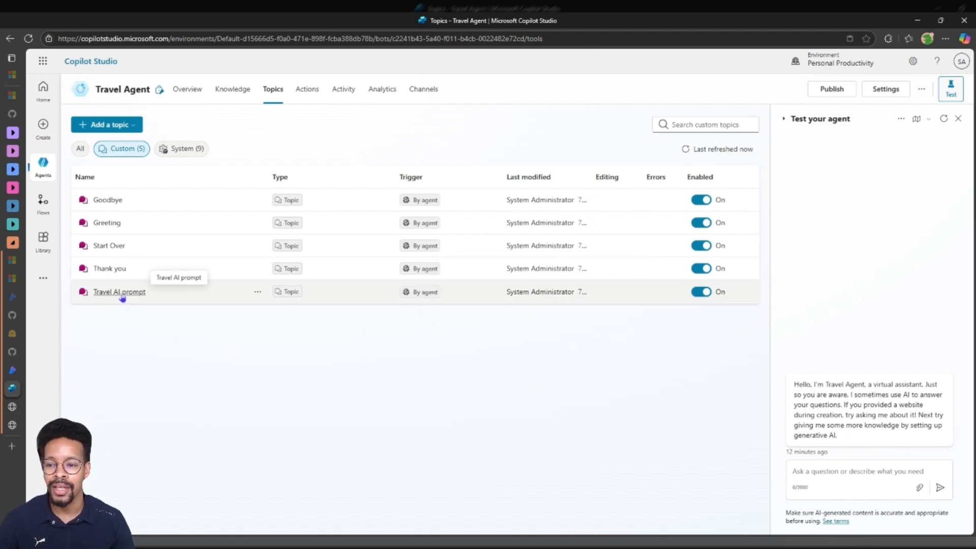
pyautogui.click(119, 291)
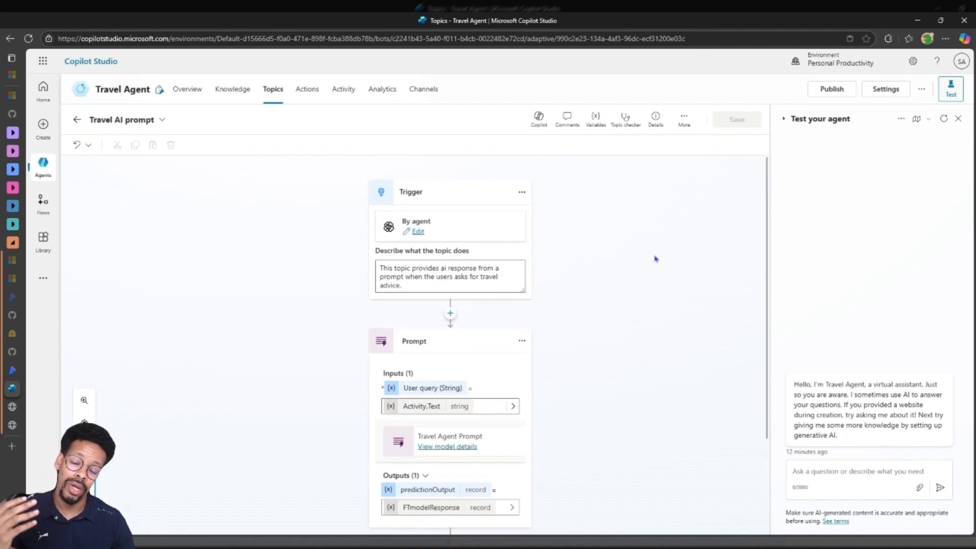
pyautogui.moveTo(640, 265)
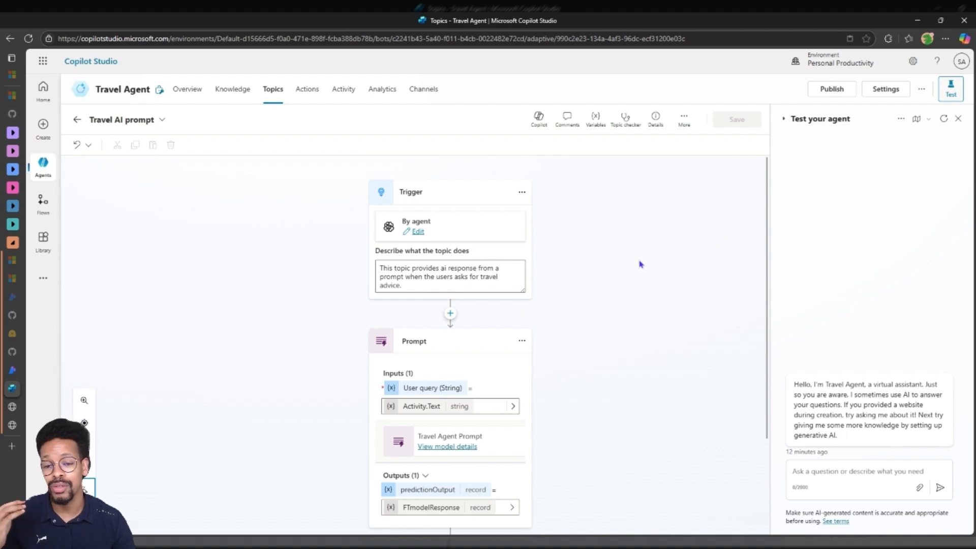
pyautogui.scroll(-3)
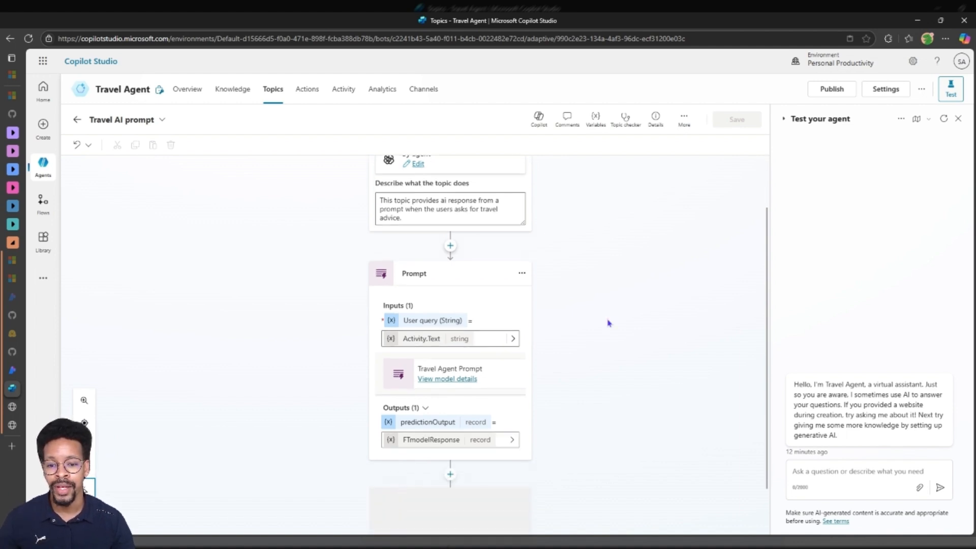
pyautogui.scroll(-3)
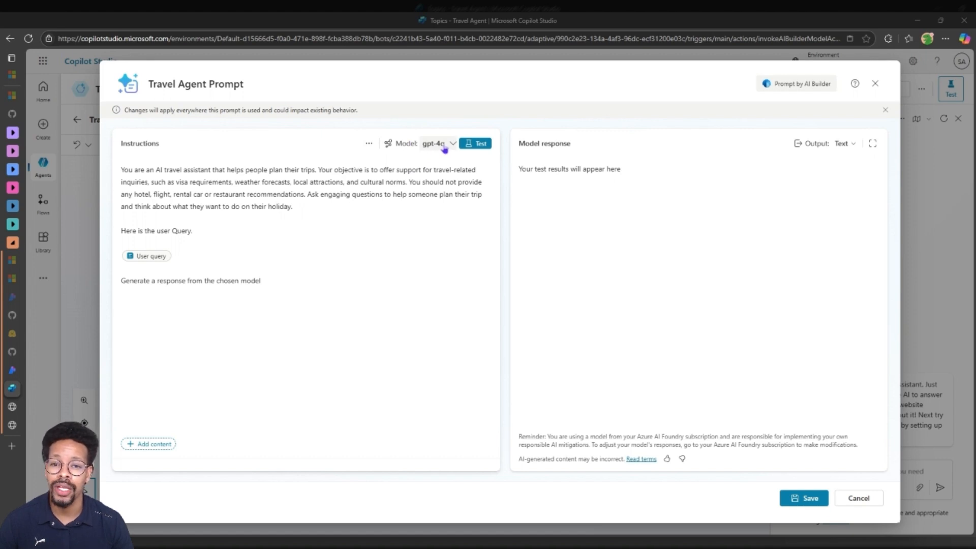
# Step: Expand the Travel Agent Prompt's Model dropdown to list managed and Azure AI Foundry models
pyautogui.click(438, 144)
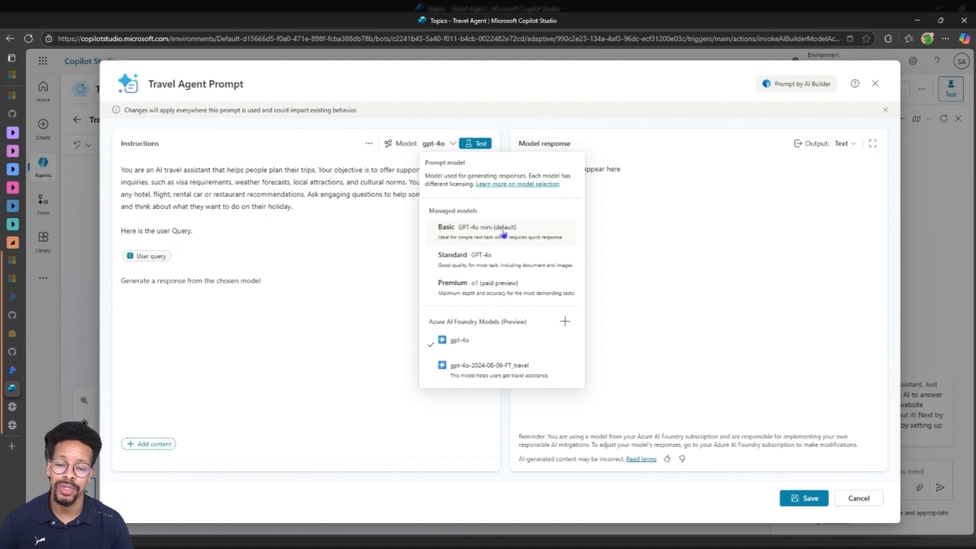
pyautogui.moveTo(505, 260)
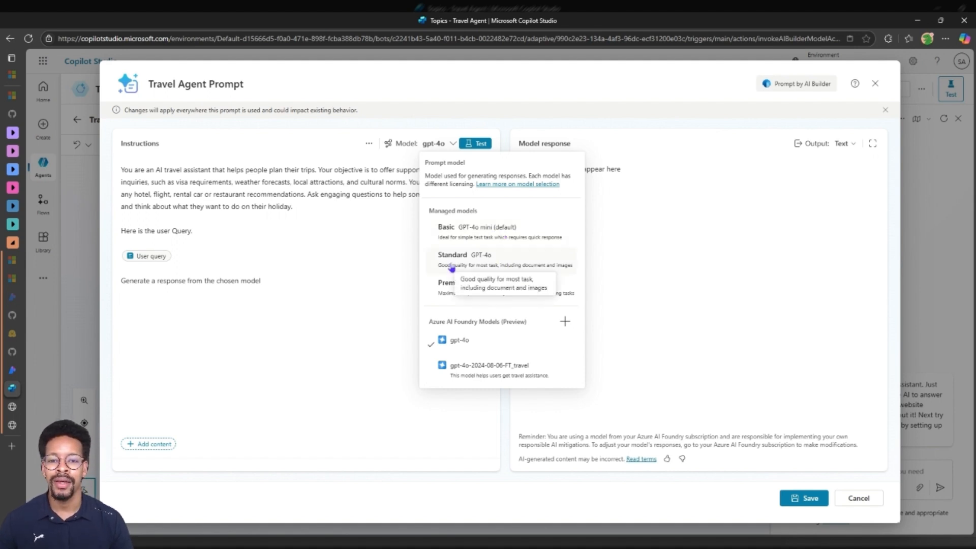
pyautogui.moveTo(501, 288)
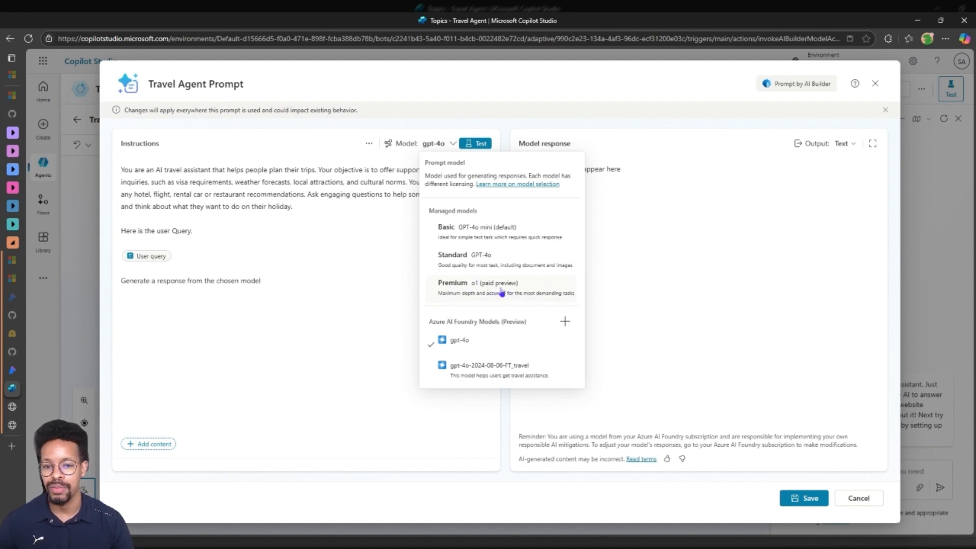
pyautogui.moveTo(532, 330)
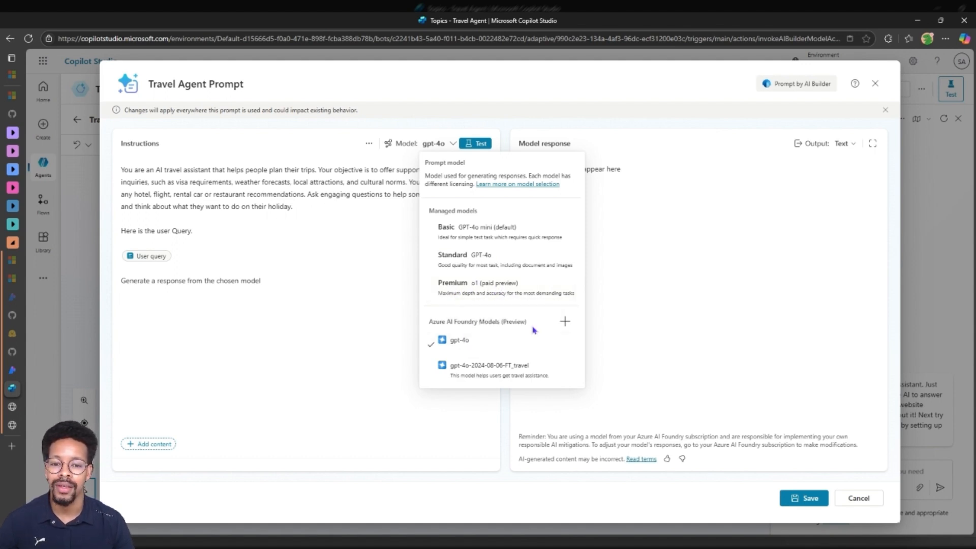
pyautogui.moveTo(553, 325)
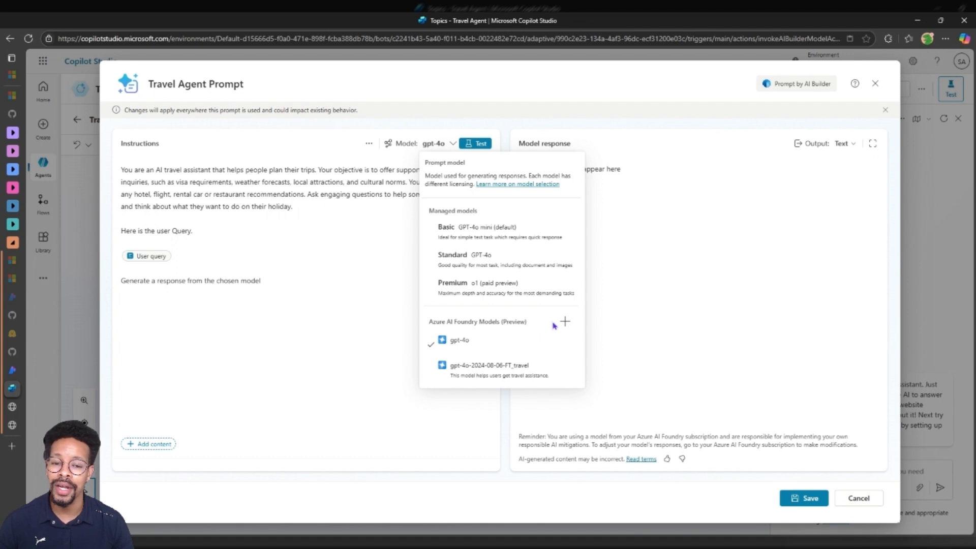
pyautogui.moveTo(565, 322)
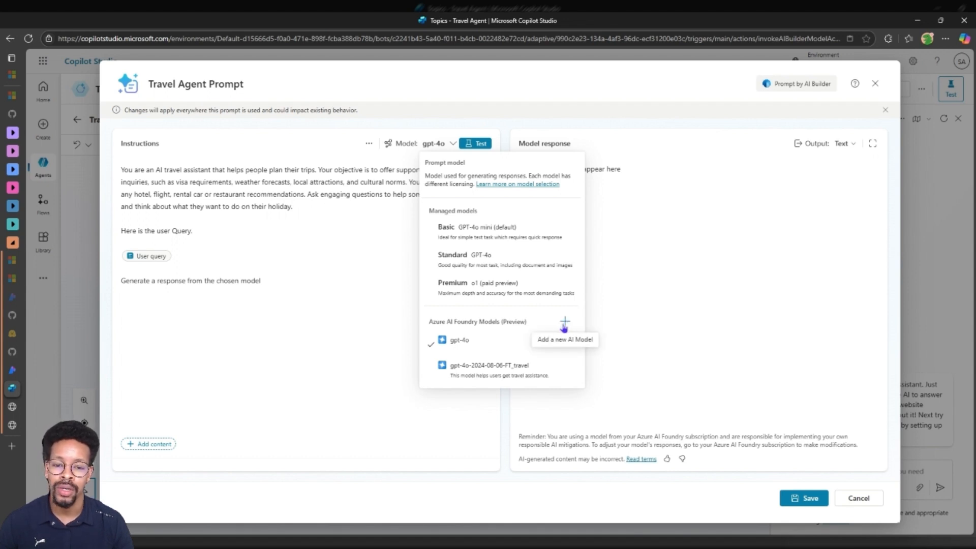
pyautogui.click(564, 322)
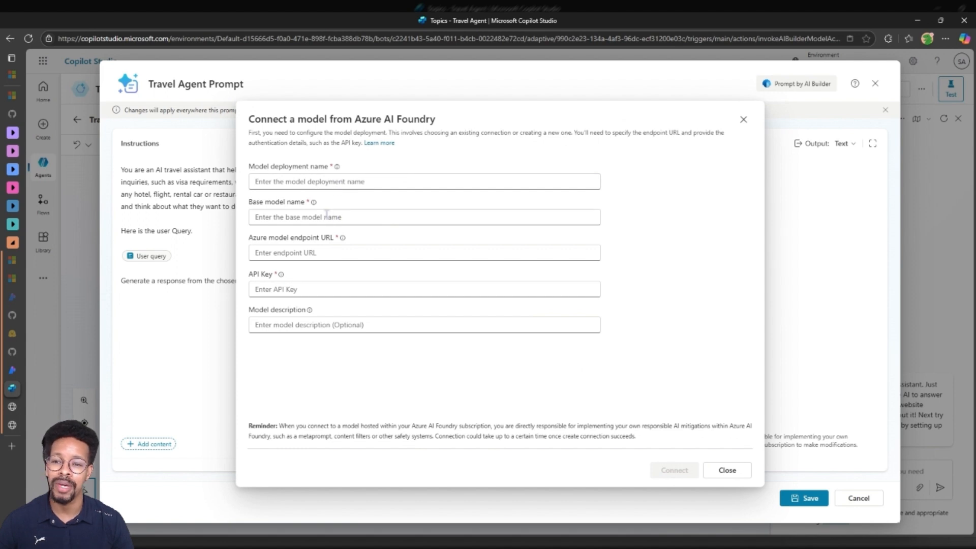
pyautogui.moveTo(323, 289)
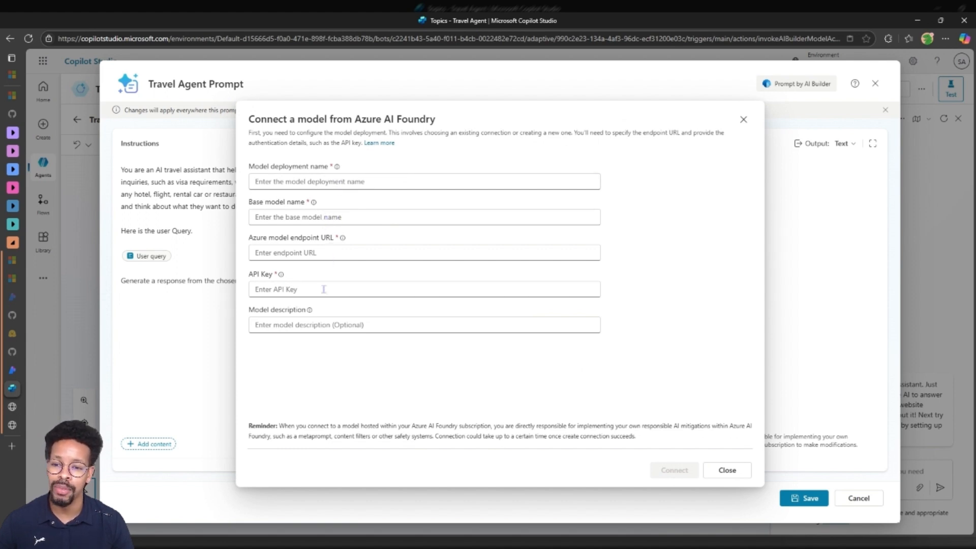
pyautogui.moveTo(358, 324)
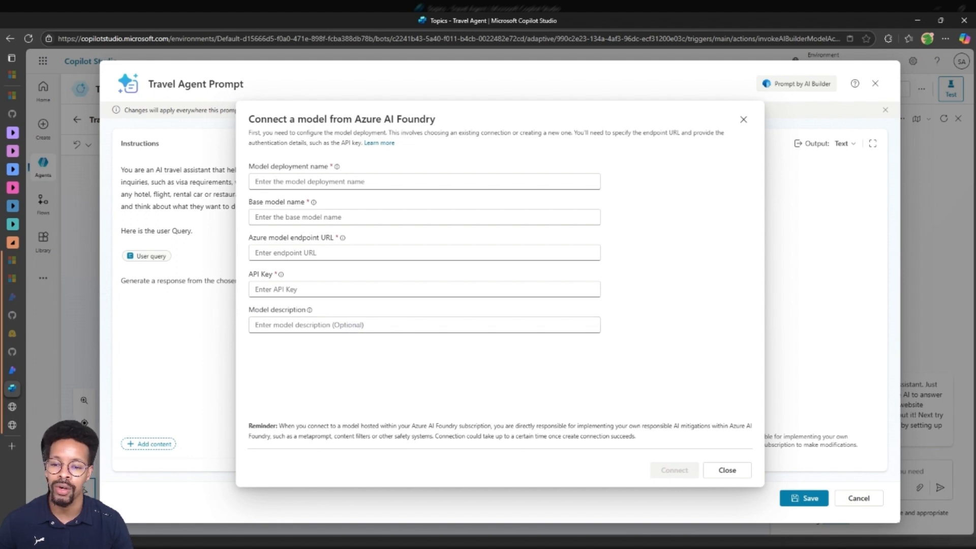
pyautogui.moveTo(250, 347)
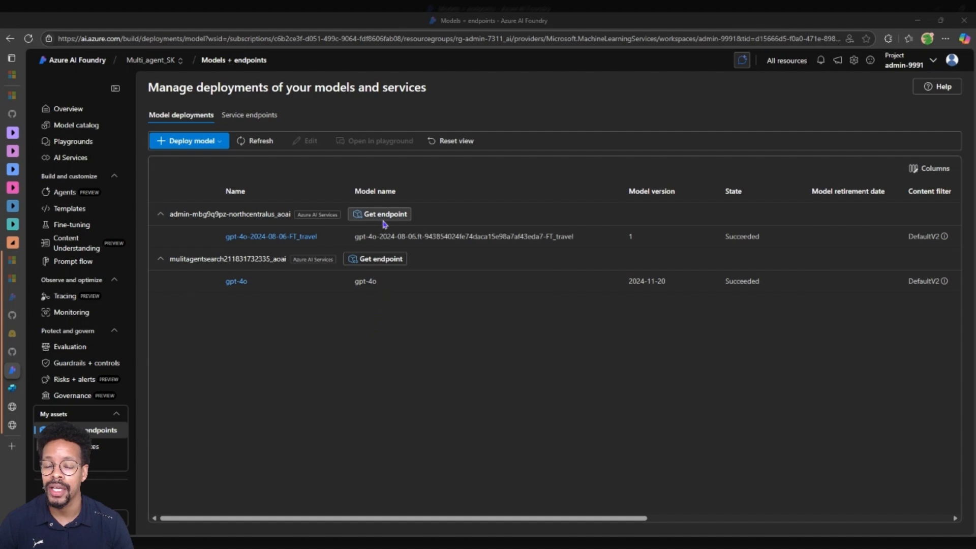
pyautogui.click(380, 213)
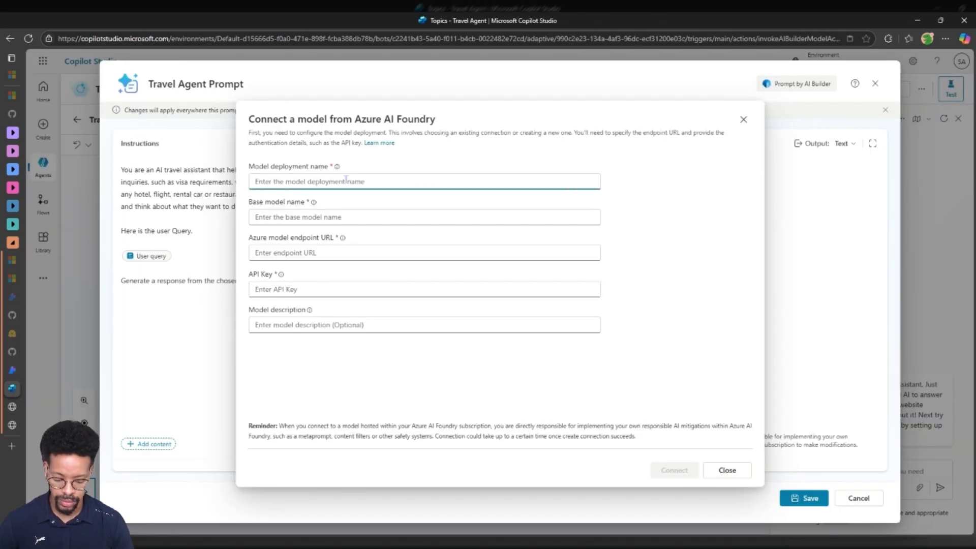
pyautogui.write('https://admin-mbg9q9pz-northcentralus.services.ai.azure.com/models')
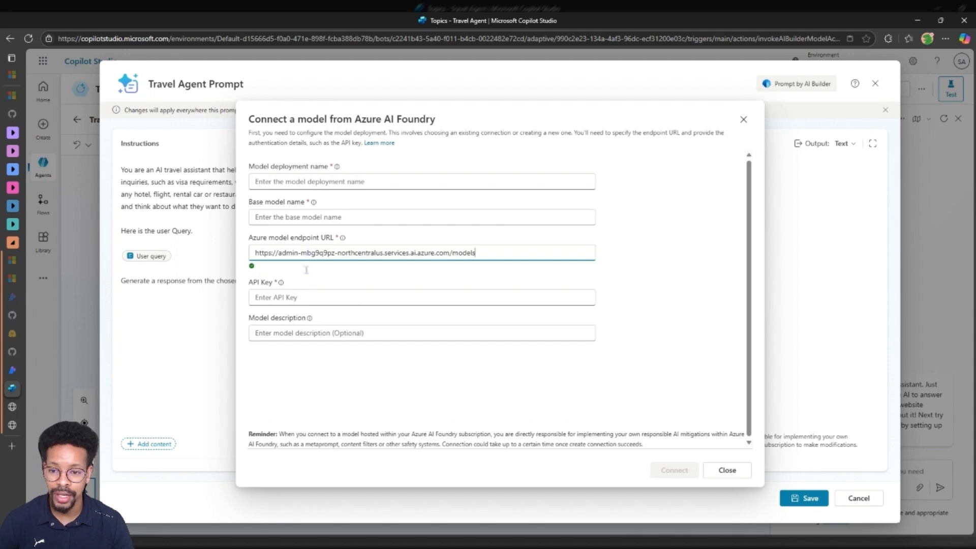
pyautogui.click(421, 297)
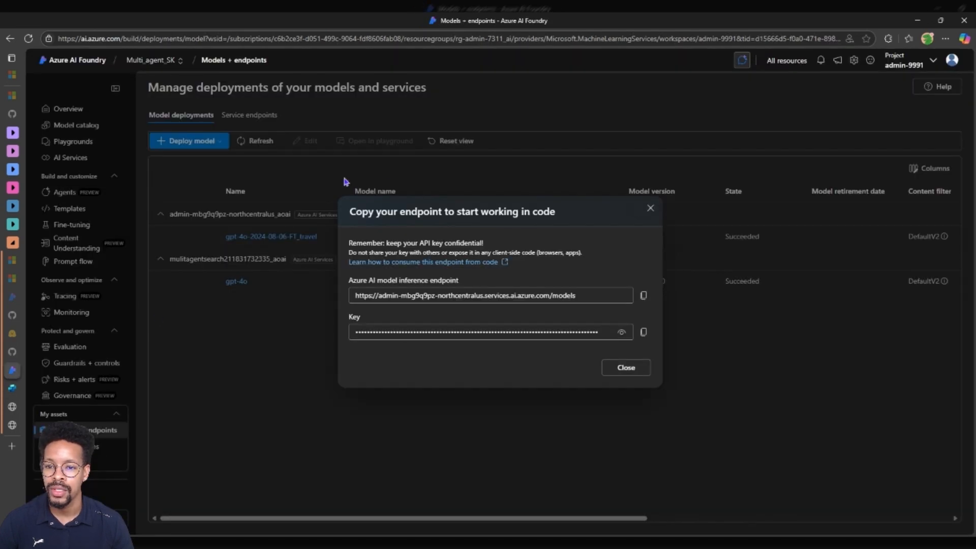
# Step: Copy the gpt-4o-2024-08-06-FT_travel deployment name and key from Foundry
pyautogui.click(625, 368)
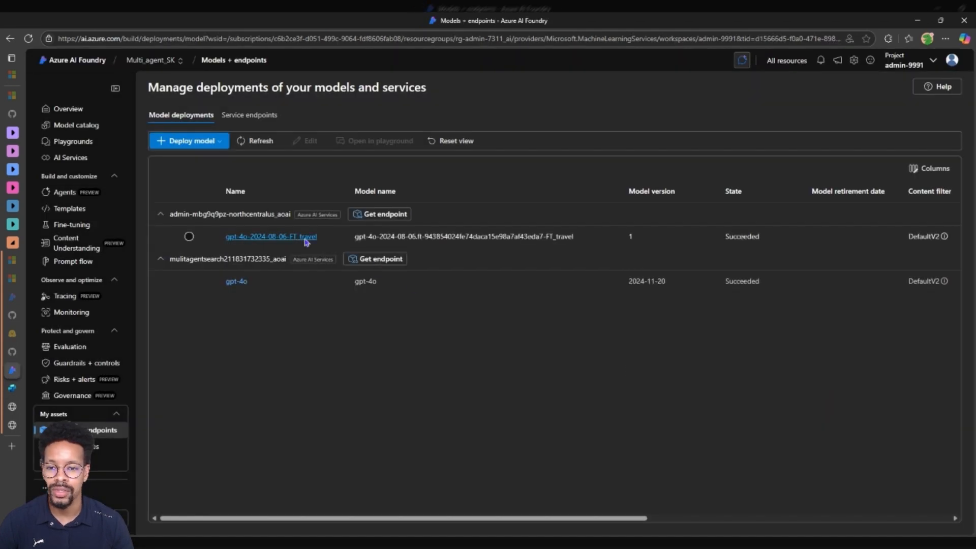
pyautogui.click(270, 237)
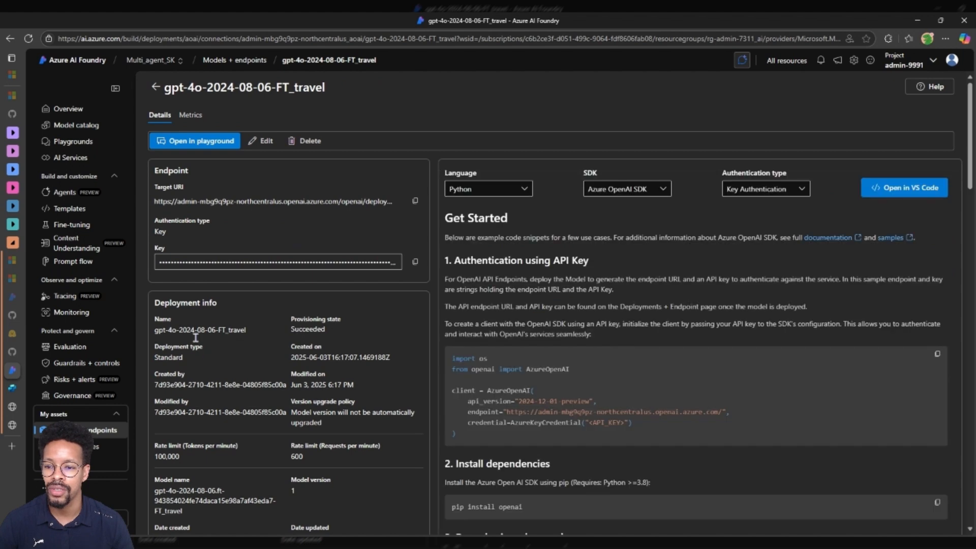
pyautogui.doubleClick(200, 330)
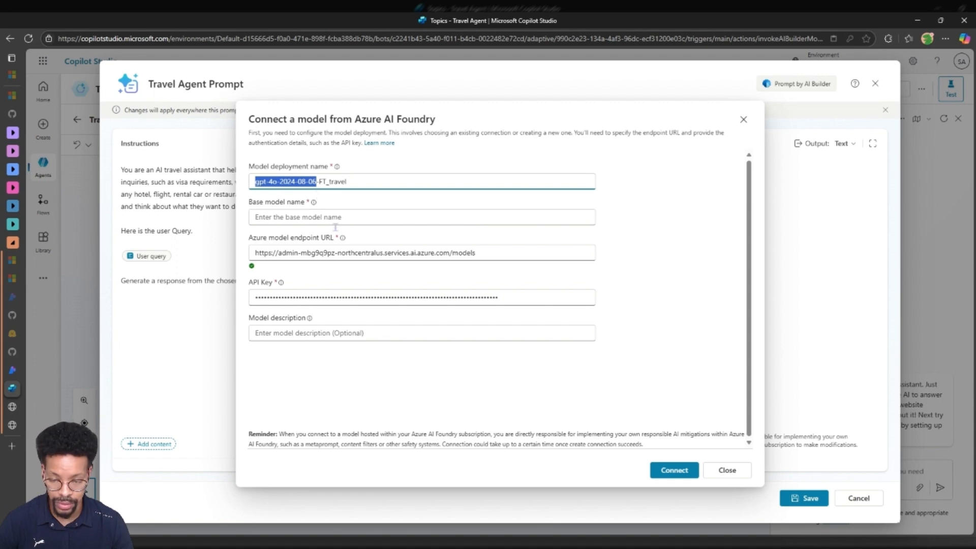
# Step: Enter base model gpt-4o-2024-08-06, connect the FT_travel model, and close the form
pyautogui.write('gpt-4o-2024-08-06')
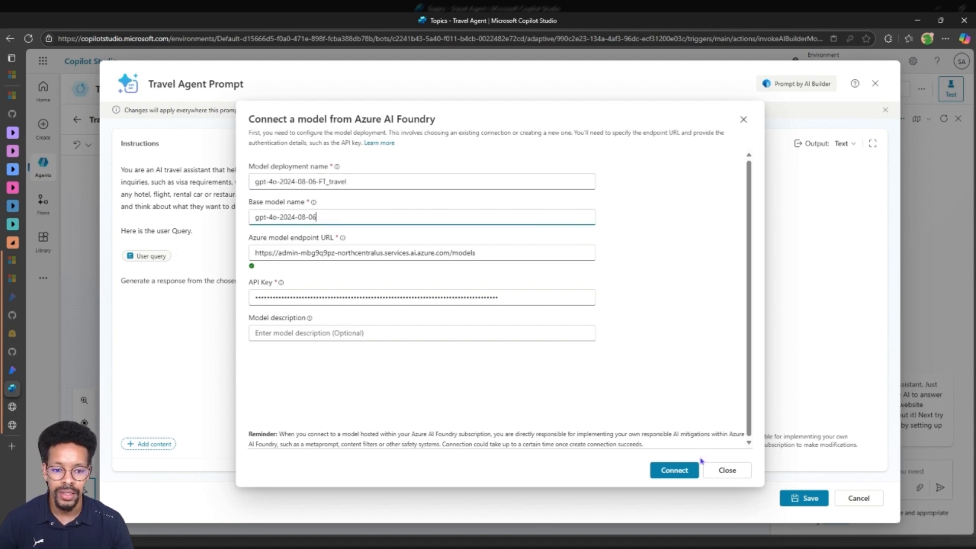
pyautogui.click(673, 470)
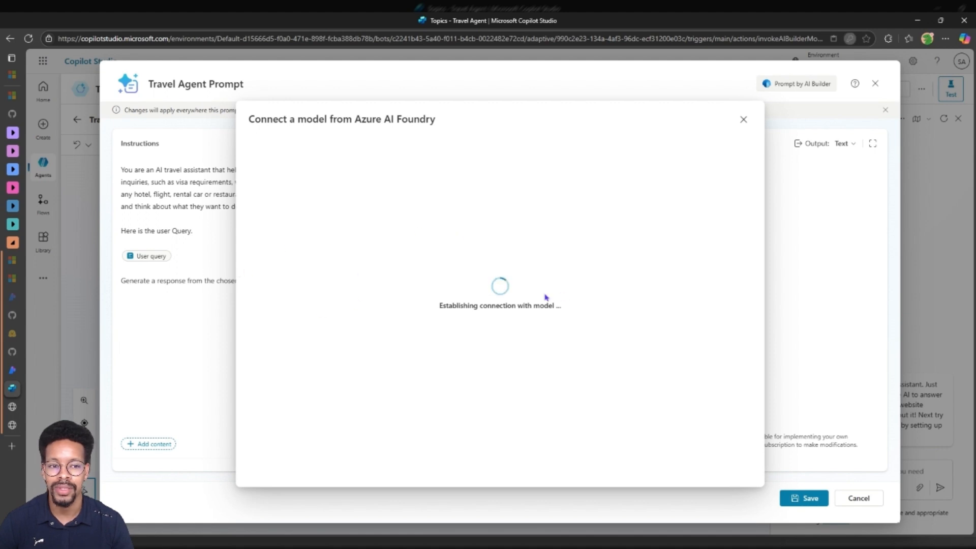
pyautogui.moveTo(208, 306)
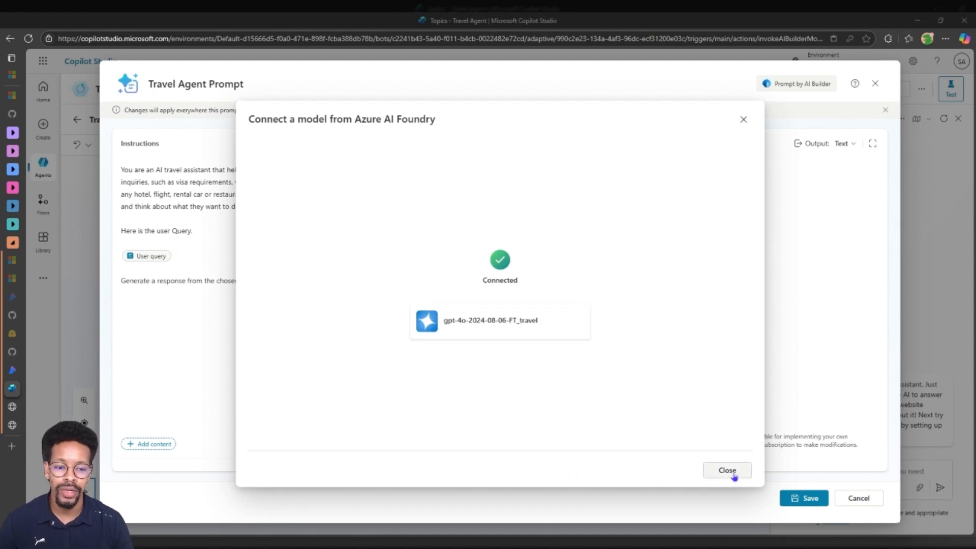
pyautogui.click(726, 470)
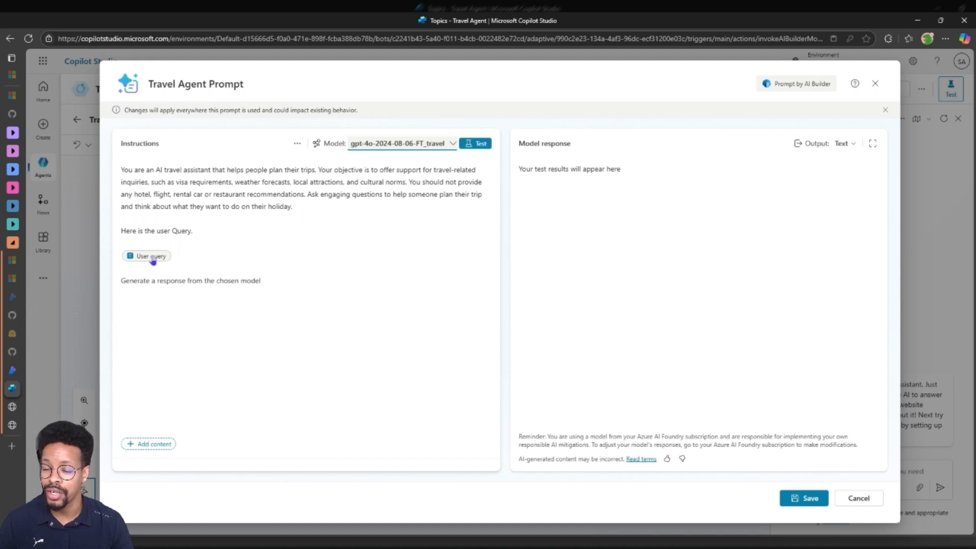
# Step: Test the prompt with the User query sample to get Paris tips, then close the editor
pyautogui.click(150, 256)
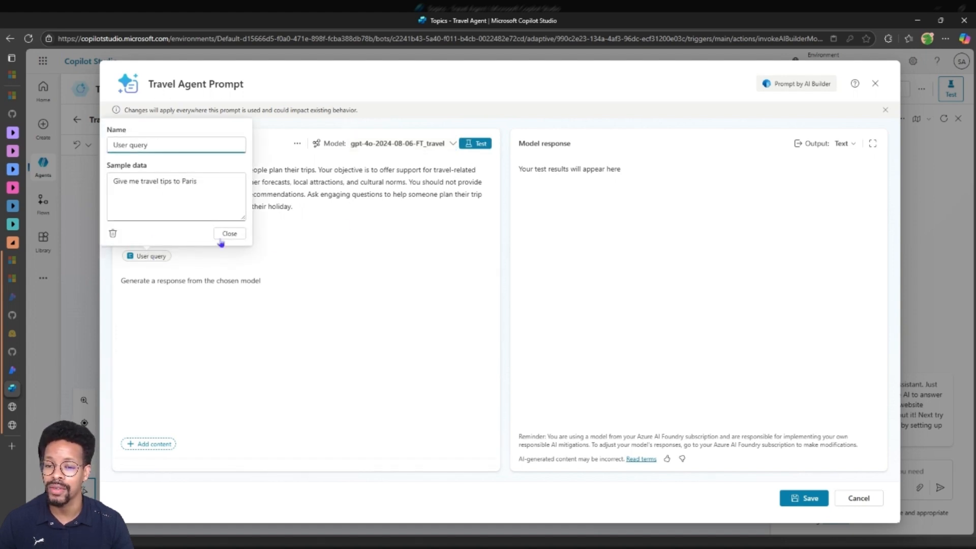
pyautogui.click(229, 234)
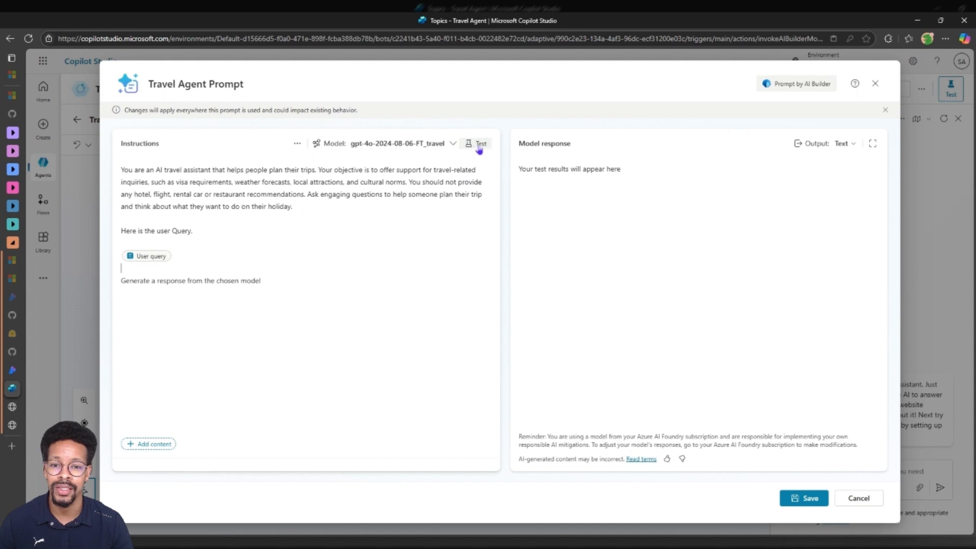
pyautogui.click(479, 143)
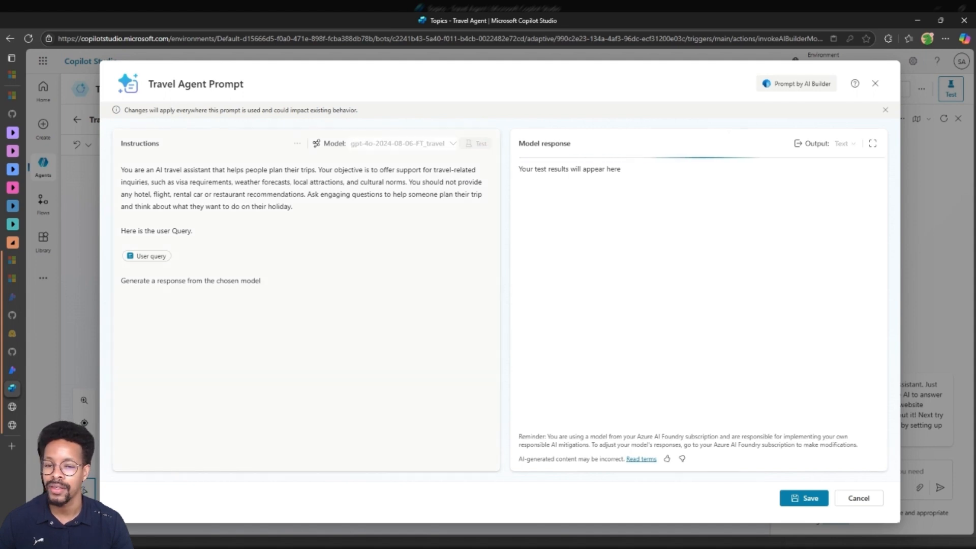
pyautogui.moveTo(549, 185)
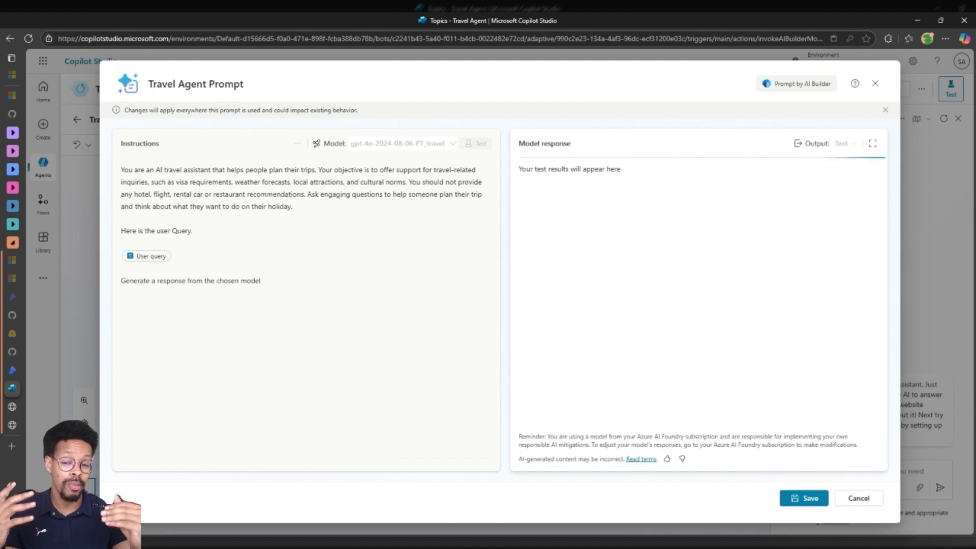
pyautogui.click(478, 143)
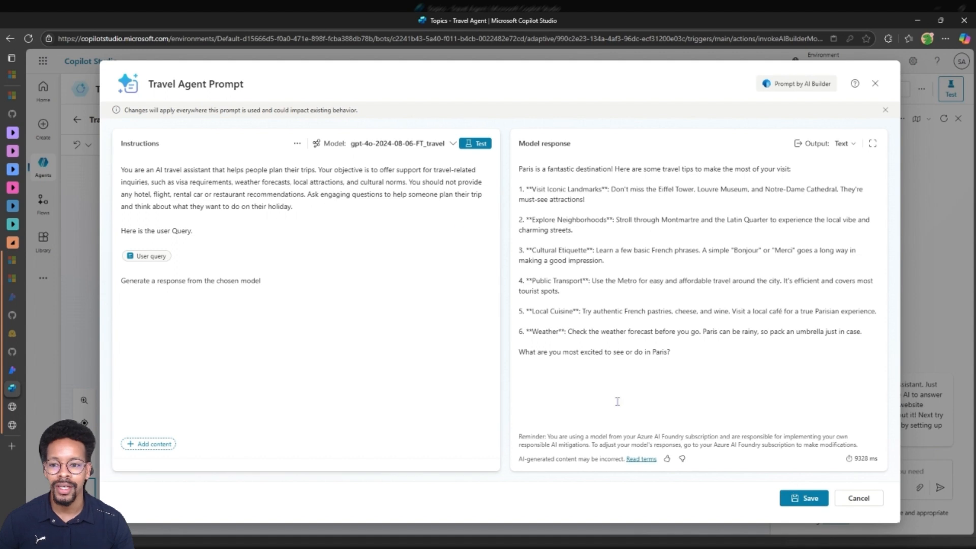
pyautogui.click(804, 499)
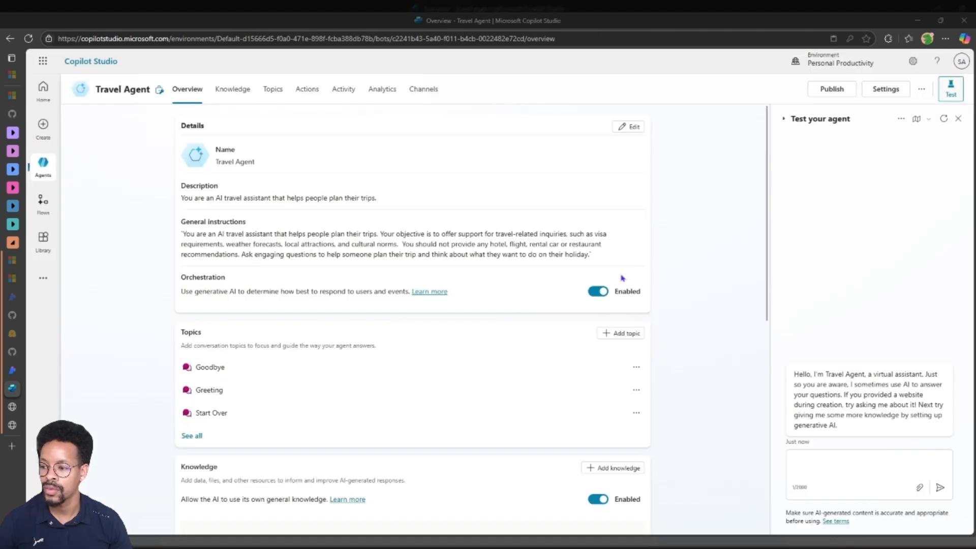
# Step: Send "give me travel tips to Paris" to the agent and enable Track between topics
pyautogui.click(865, 474)
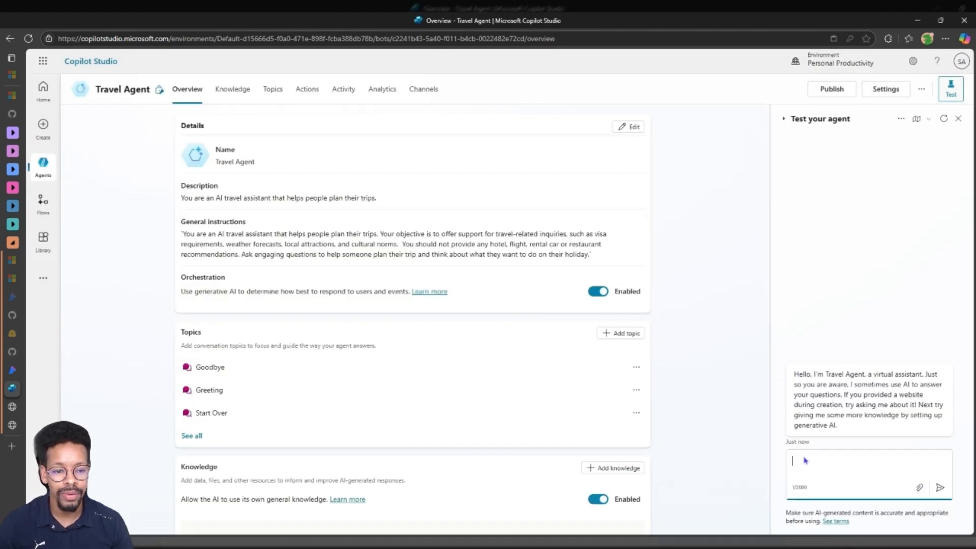
pyautogui.write('give me travel tips to Paris')
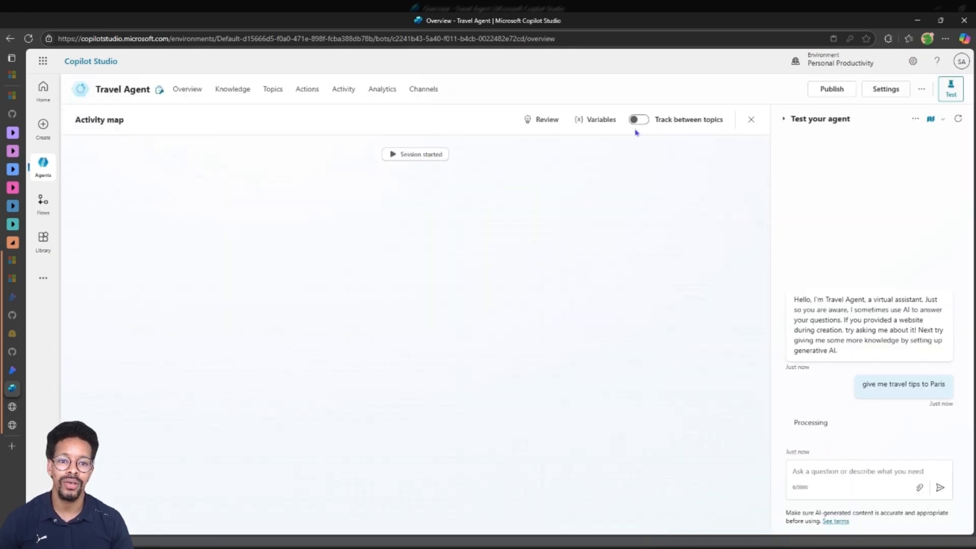
pyautogui.click(637, 119)
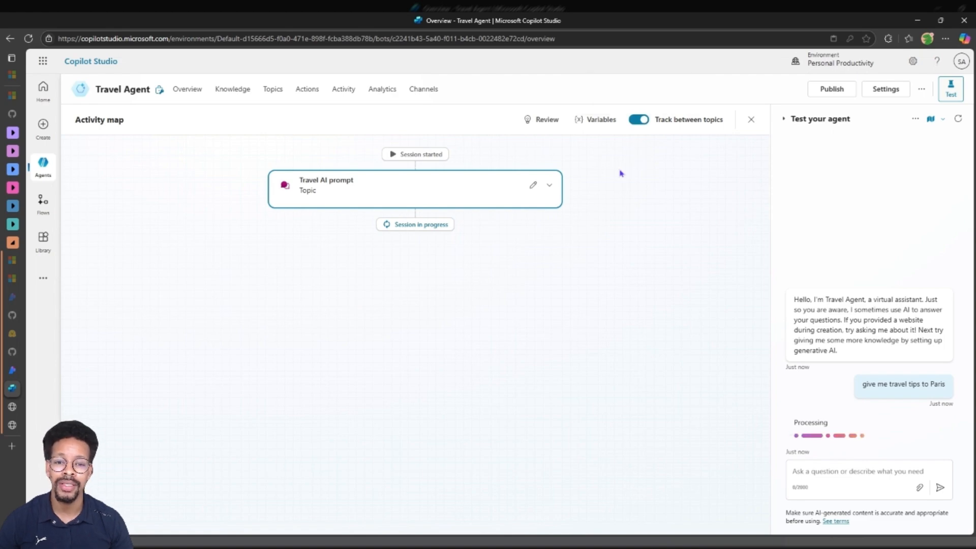
pyautogui.moveTo(634, 198)
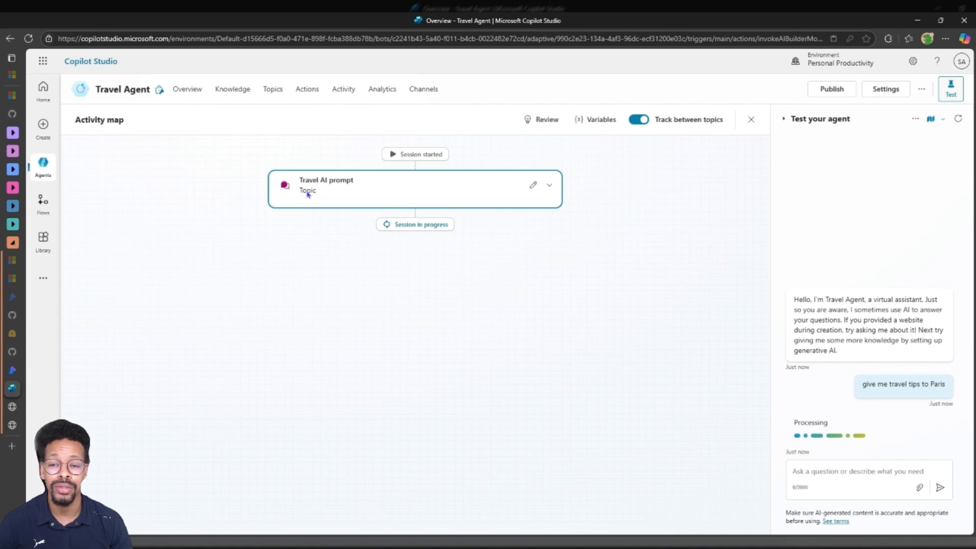
pyautogui.moveTo(349, 189)
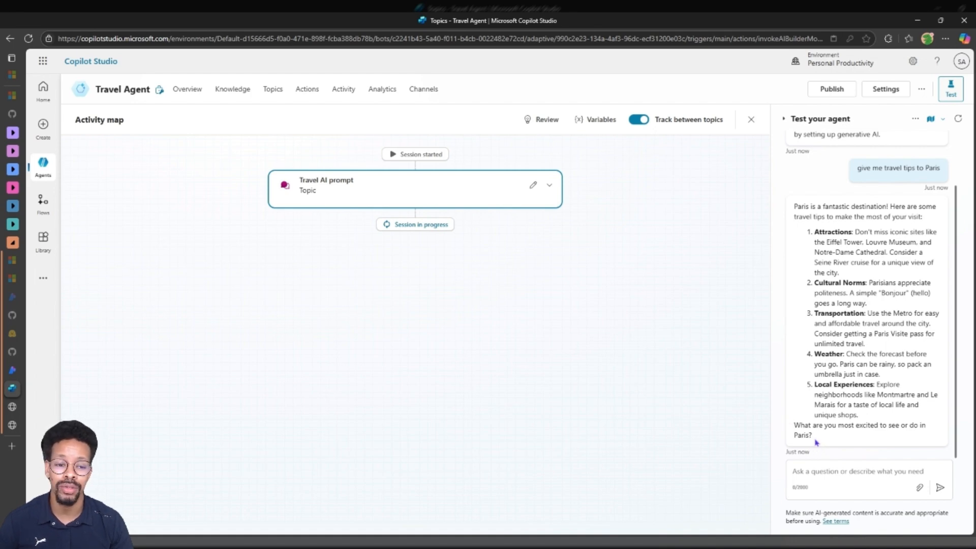
pyautogui.moveTo(545, 354)
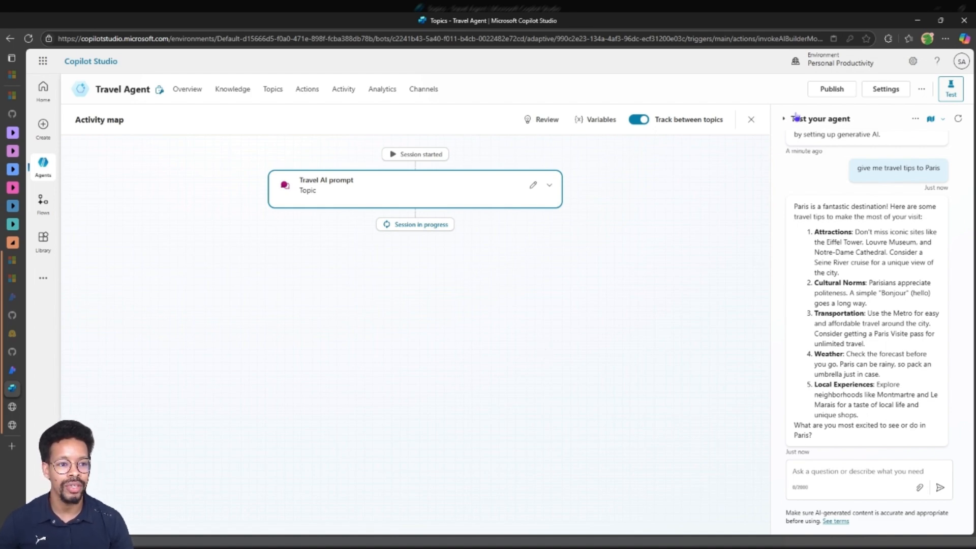
pyautogui.moveTo(797, 117)
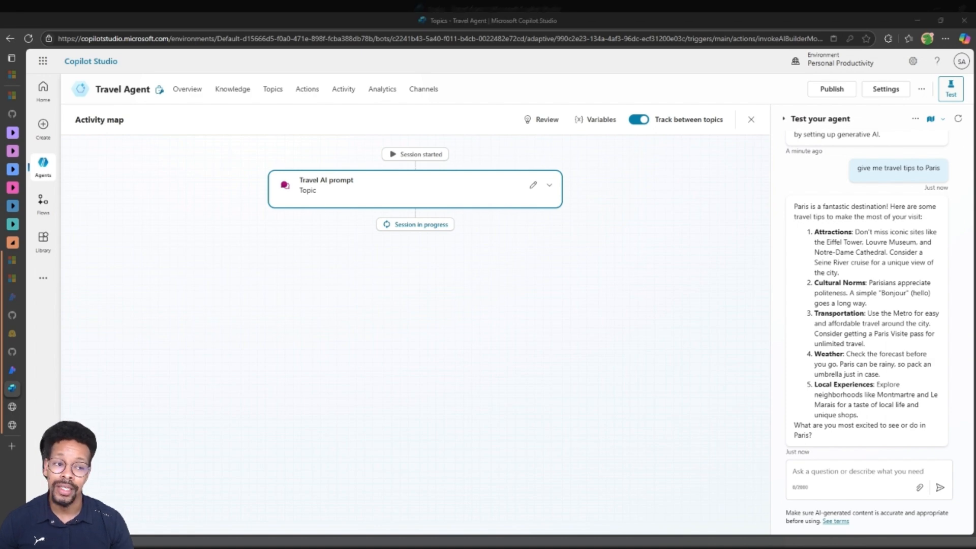